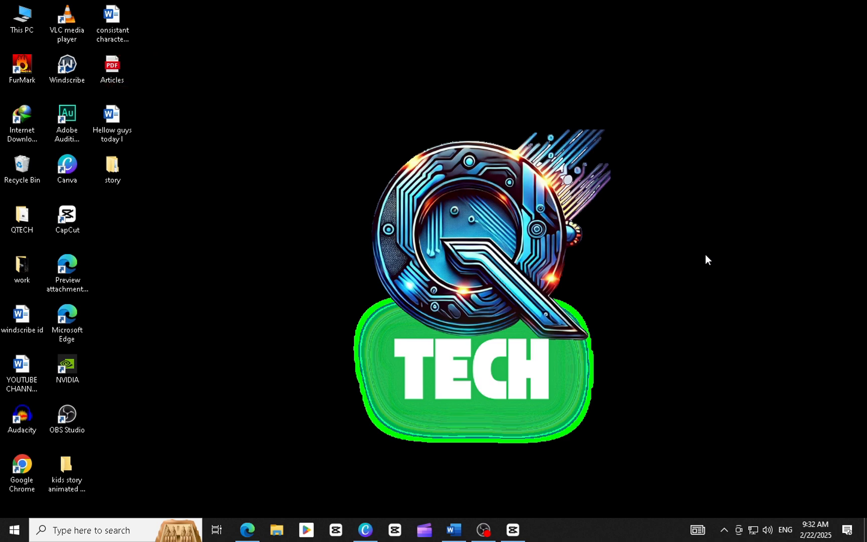
pyautogui.moveTo(663, 277)
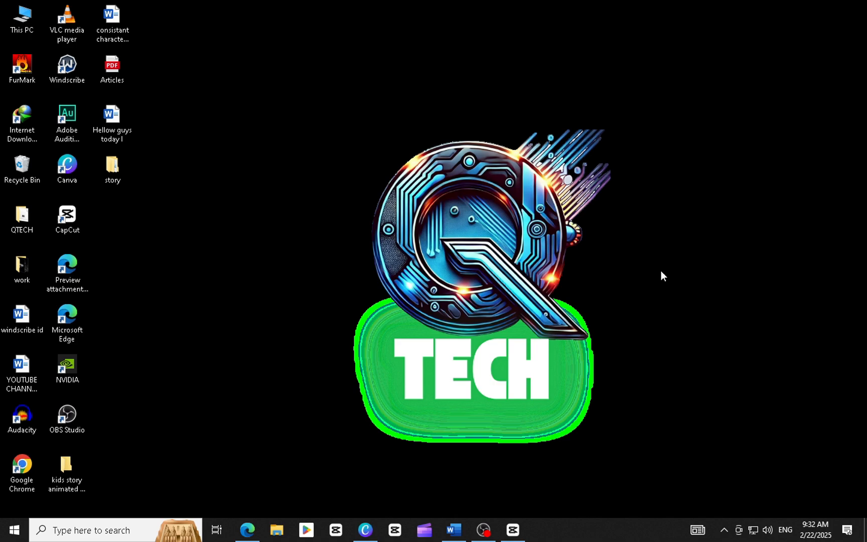
pyautogui.moveTo(644, 273)
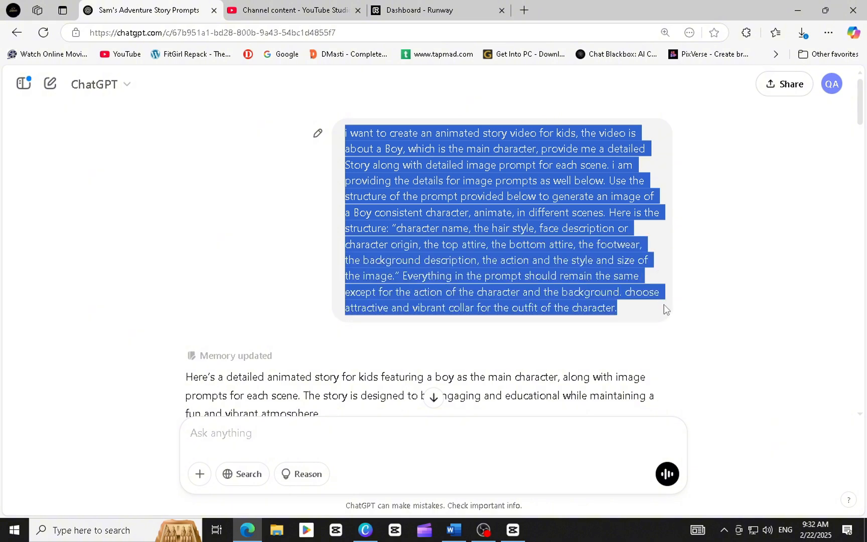
# Paste the bedroom-window scene prompt into Dream Lab, keep the 16:9 aspect ratio and create the images.
pyautogui.scroll(-3)
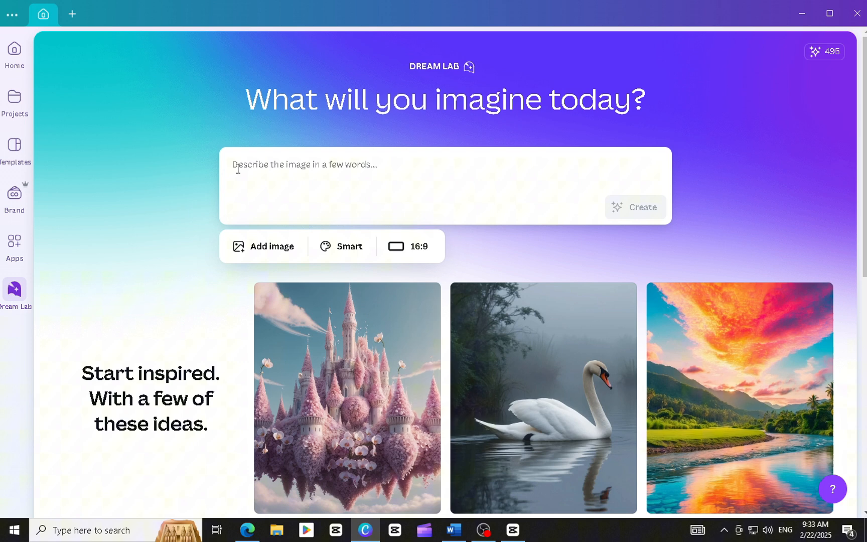
pyautogui.rightClick(343, 171)
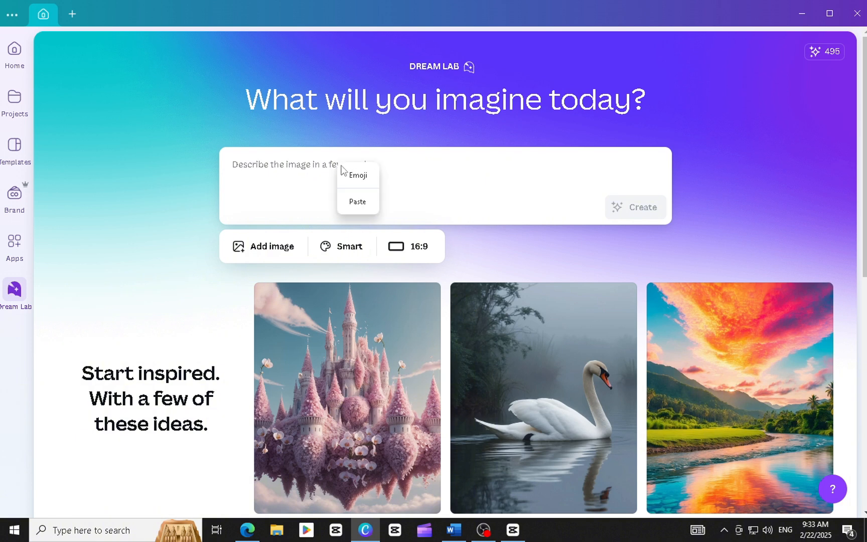
pyautogui.click(357, 201)
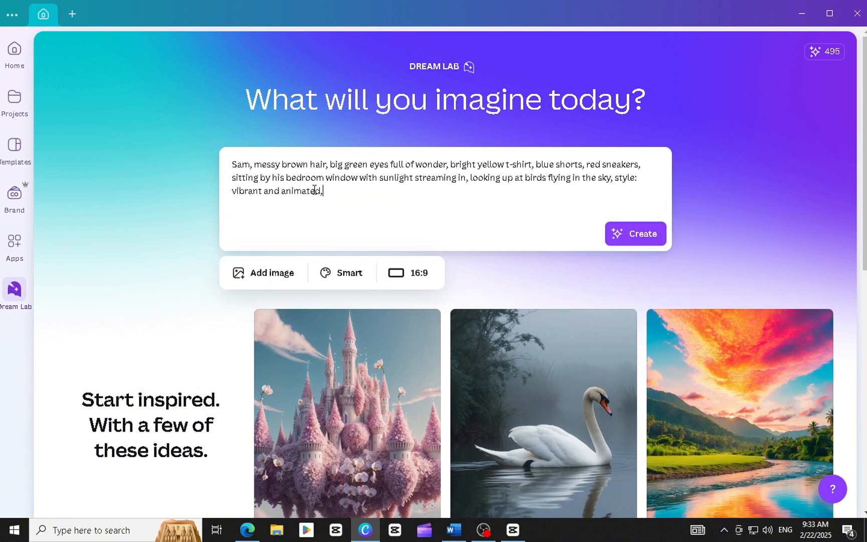
pyautogui.click(409, 271)
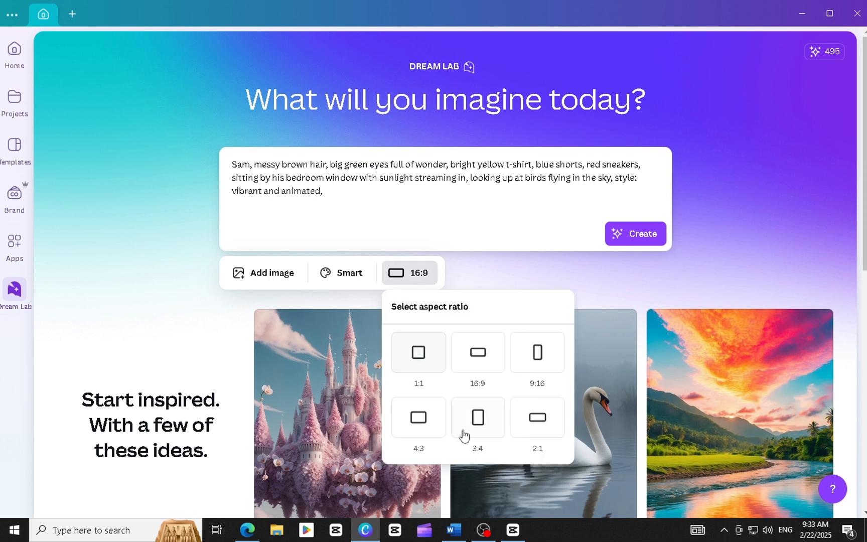
pyautogui.moveTo(477, 352)
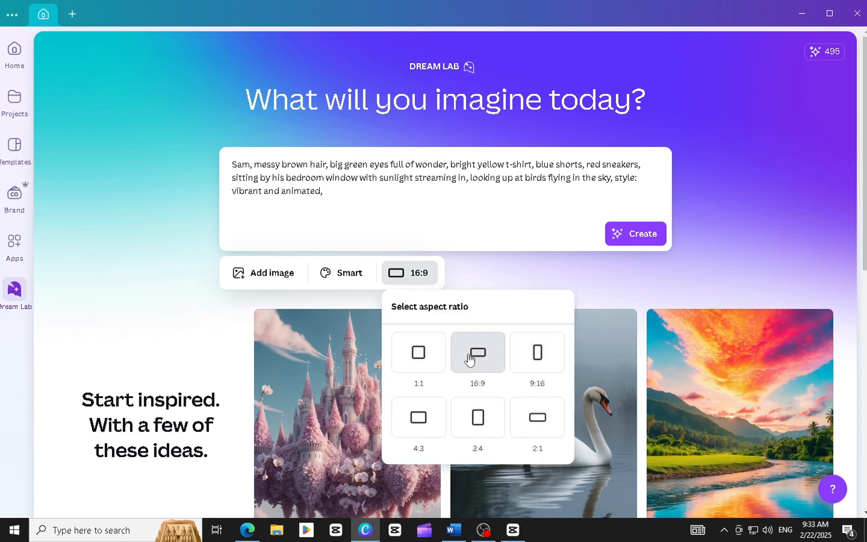
pyautogui.click(342, 273)
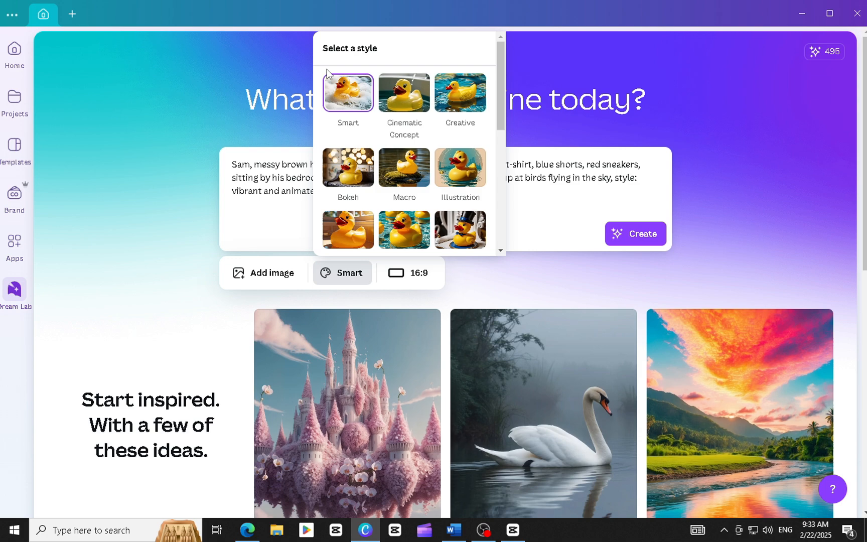
pyautogui.moveTo(409, 230)
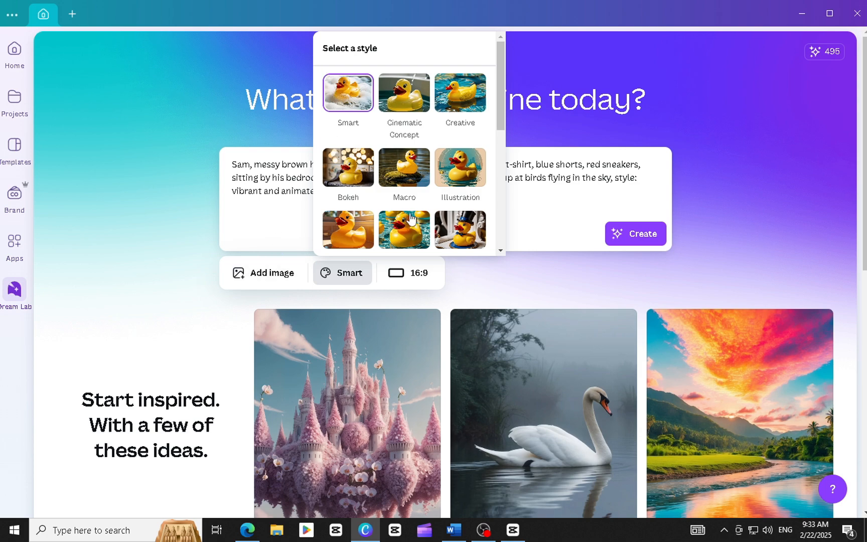
pyautogui.click(634, 234)
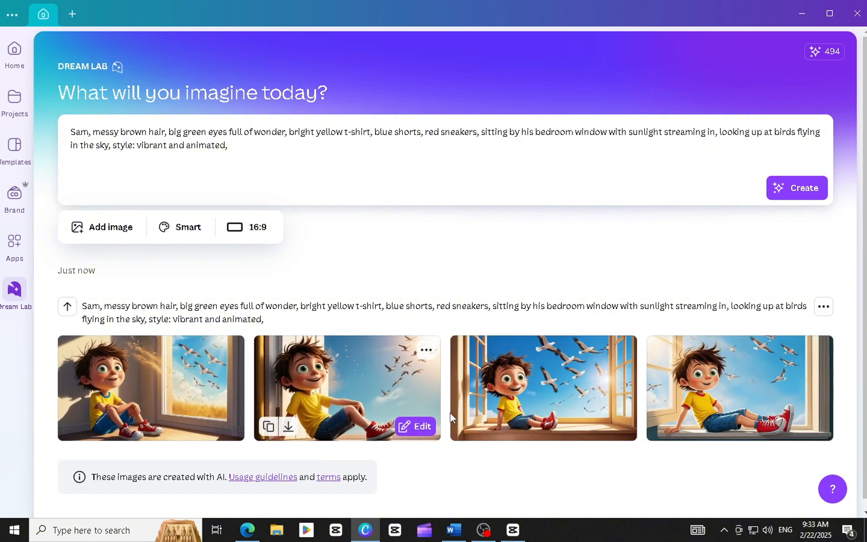
# Download the second bedroom-window image, then create images for the front-door goodbye scene.
pyautogui.click(288, 425)
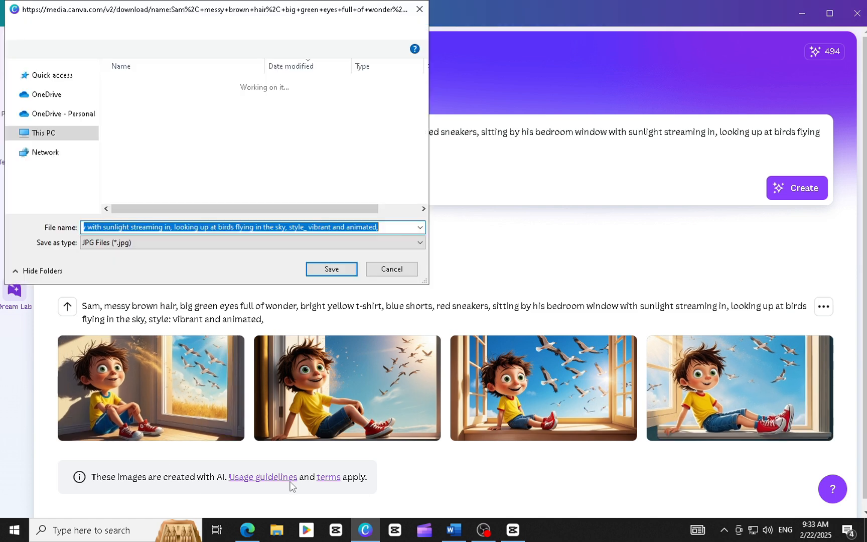
pyautogui.click(50, 65)
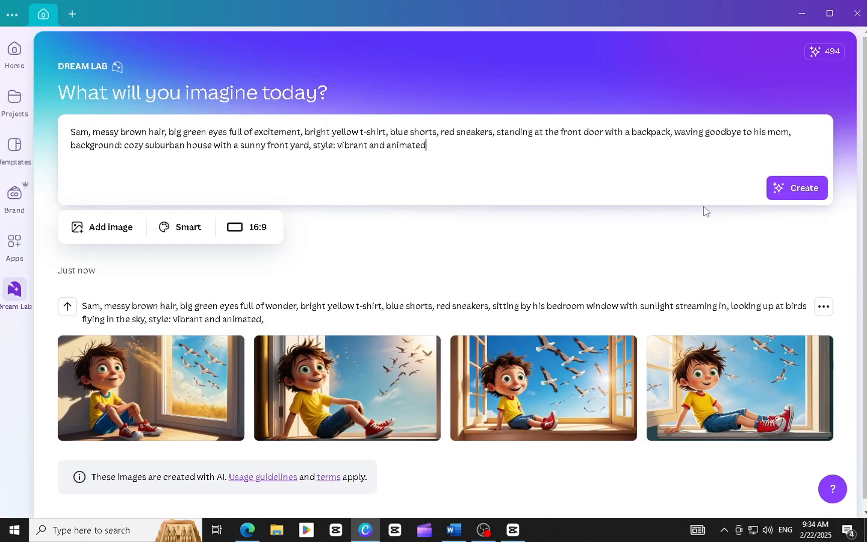
pyautogui.click(794, 188)
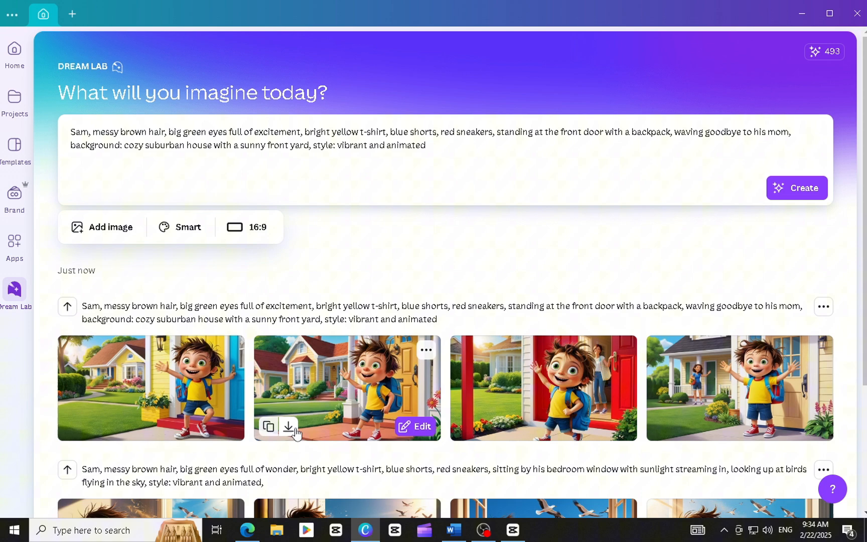
pyautogui.moveTo(545, 338)
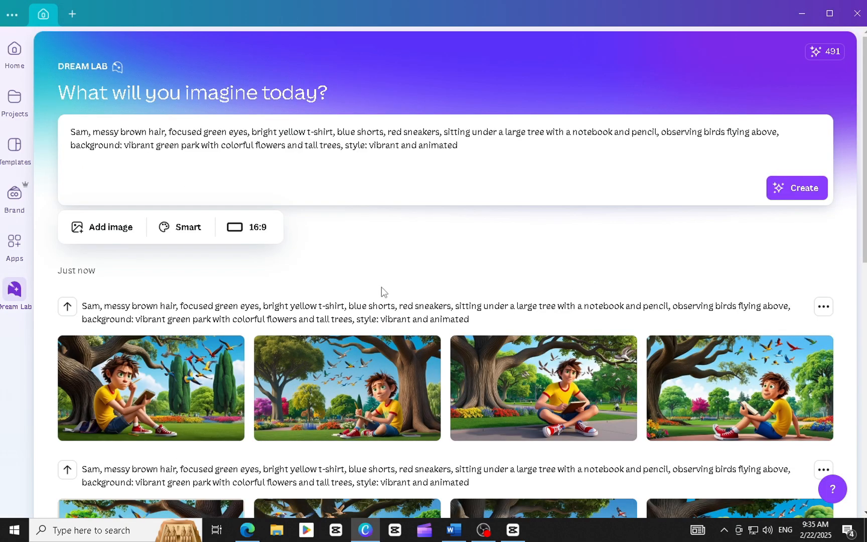
# Create the owl scenes and save an image of Sam meeting the owl as file 7 in the story folder.
pyautogui.click(795, 188)
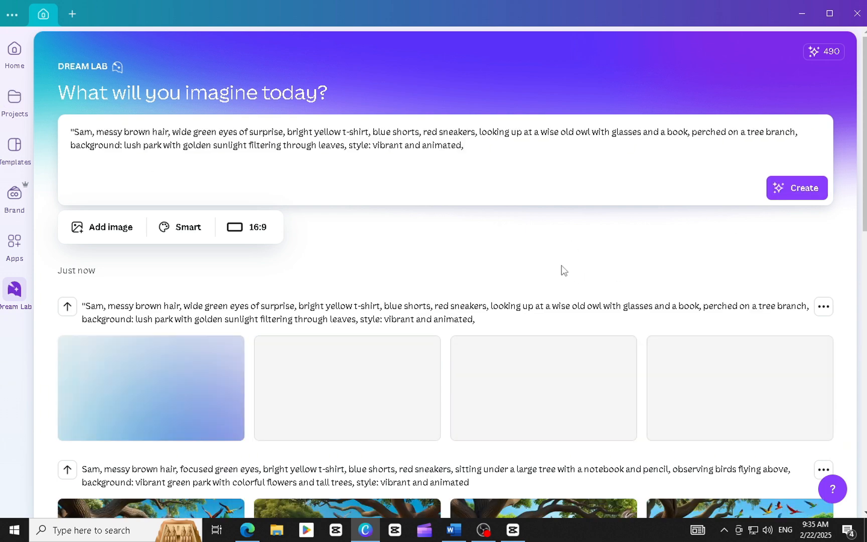
pyautogui.click(483, 426)
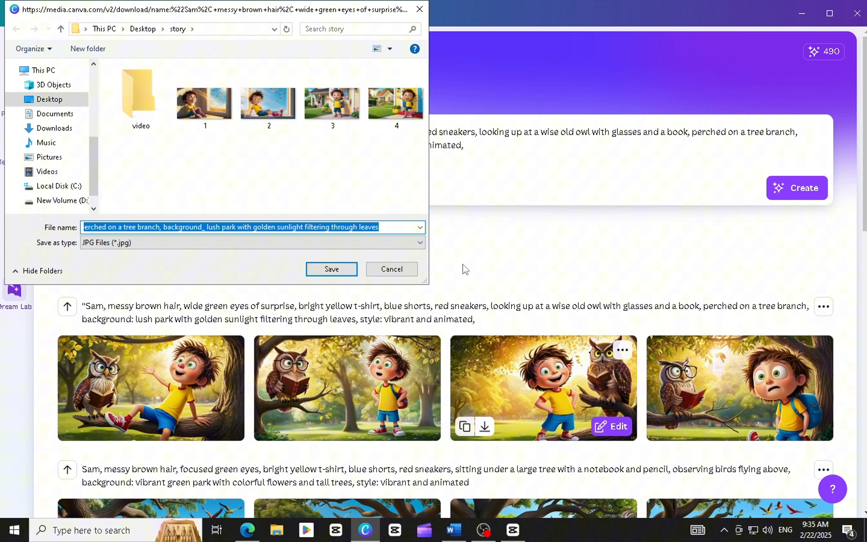
pyautogui.click(331, 269)
pyautogui.write('7')
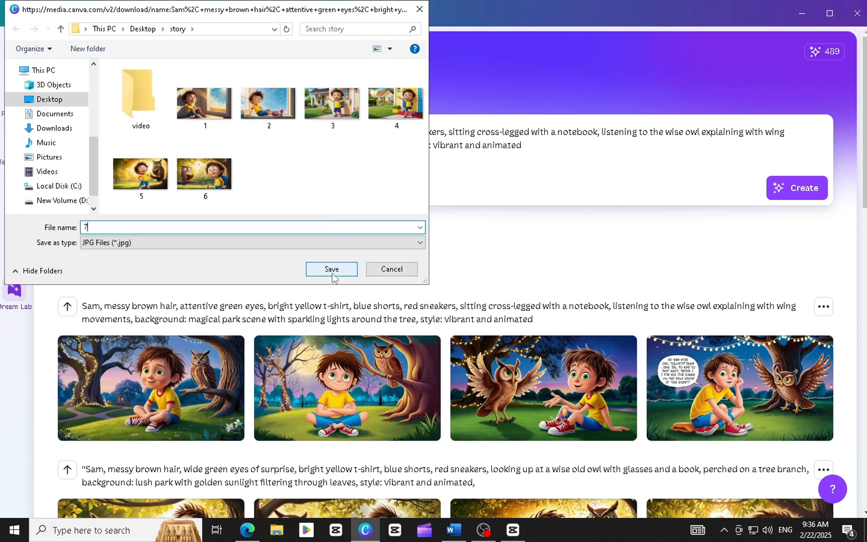
pyautogui.click(331, 269)
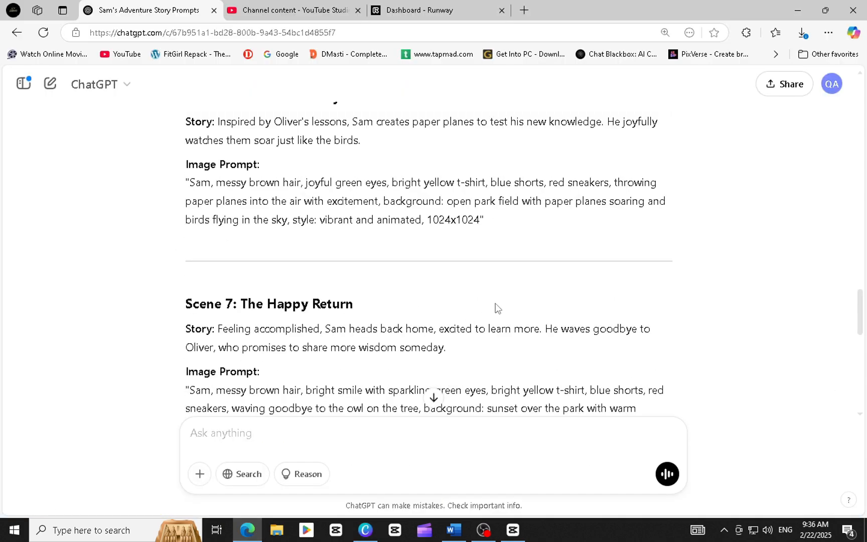
# Switch to the Runway dashboard and start a new Generate Video session.
pyautogui.click(436, 10)
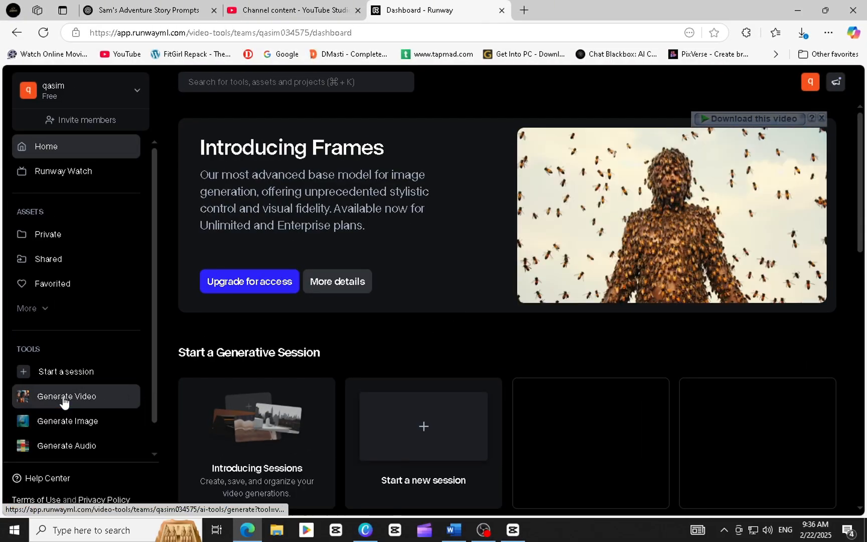
pyautogui.click(66, 396)
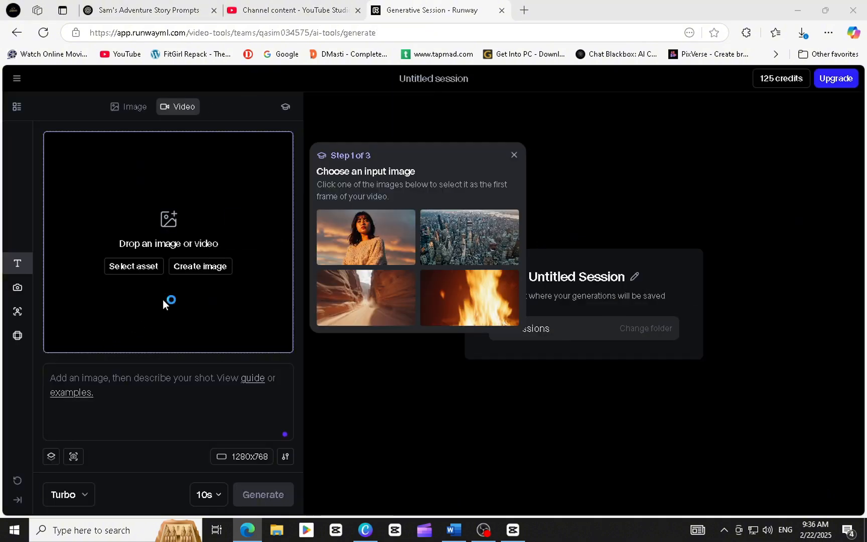
# Upload story image 1, the bedroom-window scene, from the story folder as Runway's input image.
pyautogui.click(134, 265)
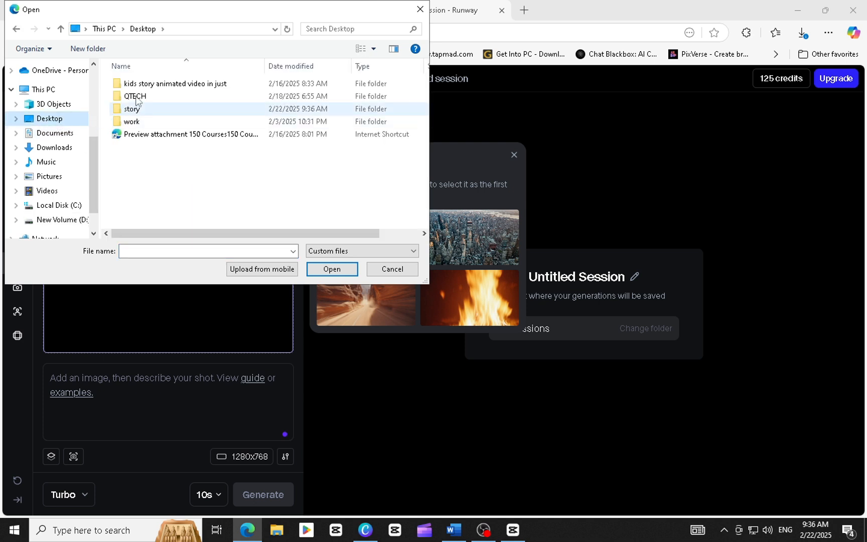
pyautogui.doubleClick(132, 108)
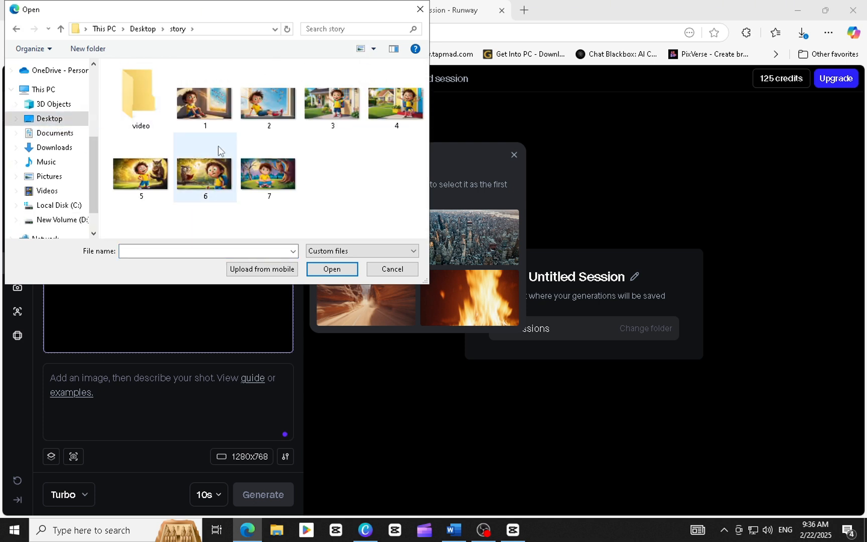
pyautogui.click(204, 102)
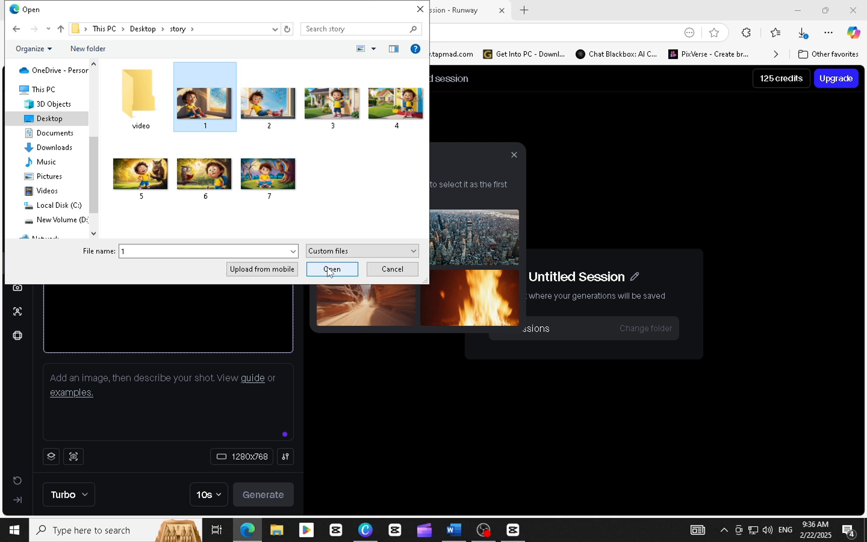
pyautogui.click(332, 269)
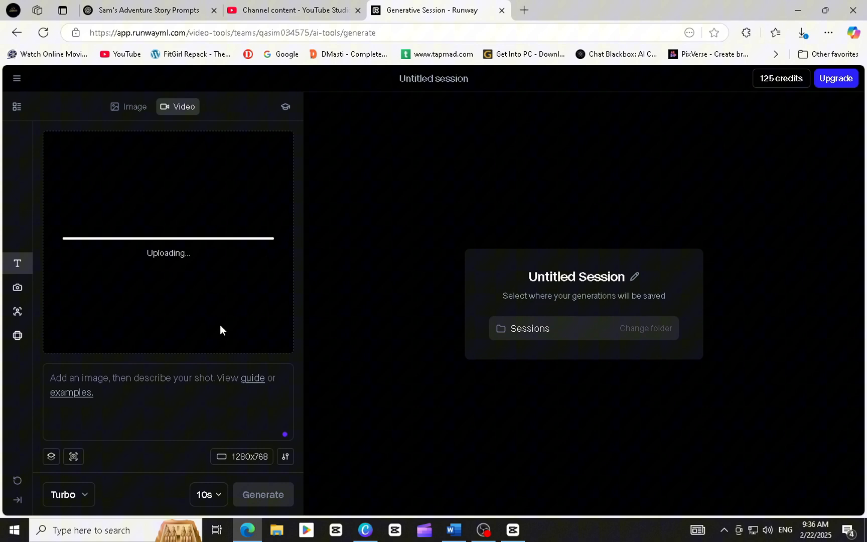
pyautogui.moveTo(235, 338)
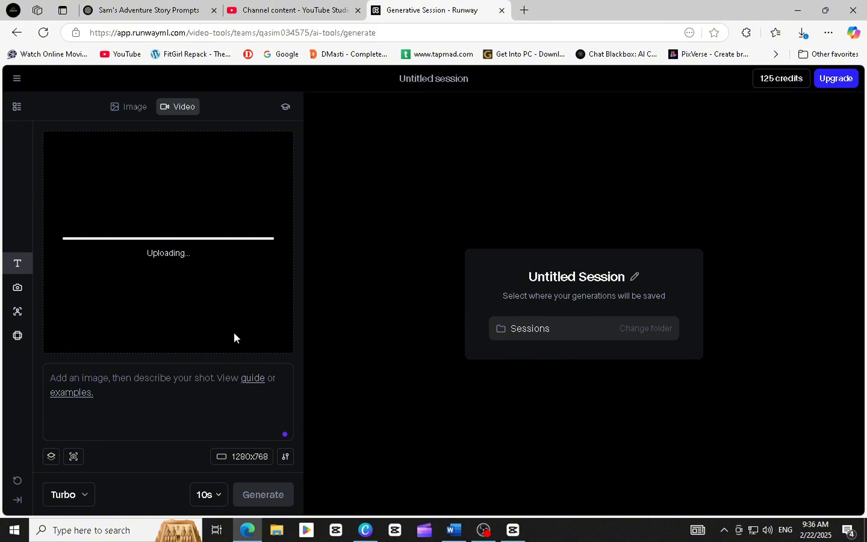
# Return to ChatGPT and scroll up to the Scene 1 image prompt of Sam by his window.
pyautogui.click(146, 10)
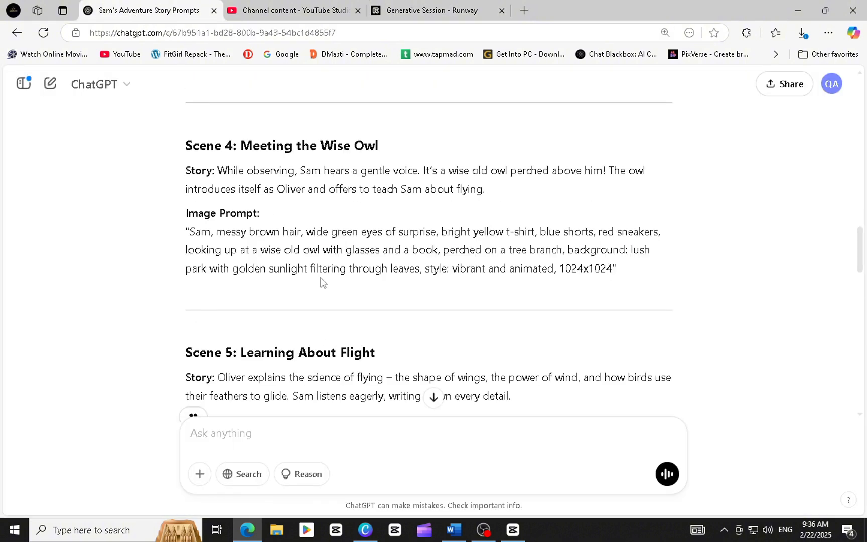
pyautogui.scroll(3)
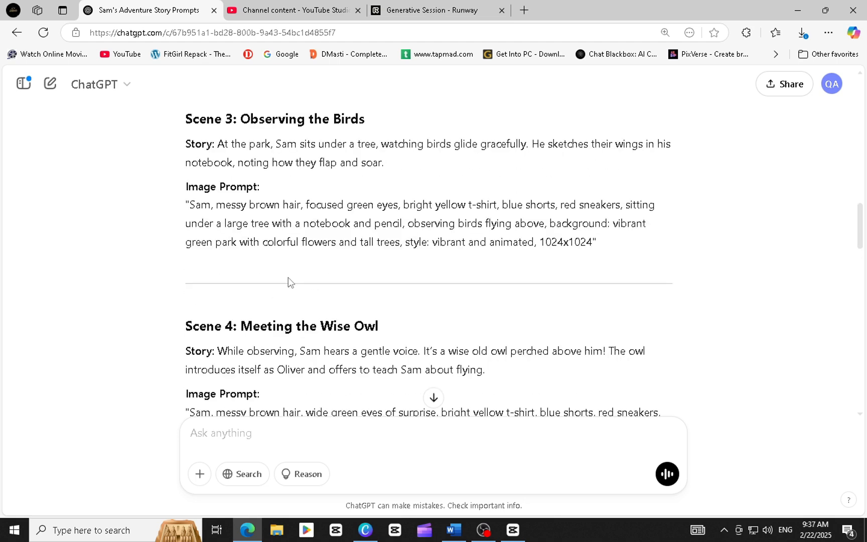
pyautogui.scroll(3)
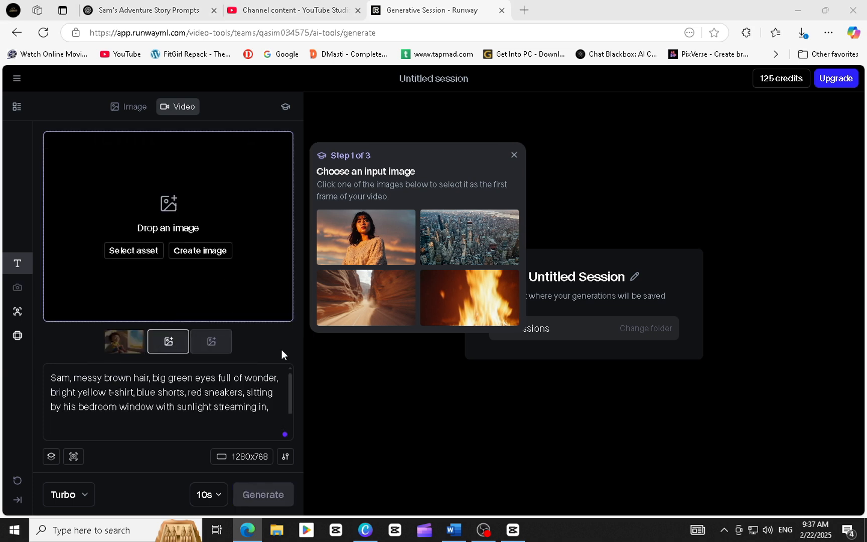
# Select 2.jpg as the first frame, start generating the clip and dismiss the getting-started tips.
pyautogui.click(365, 237)
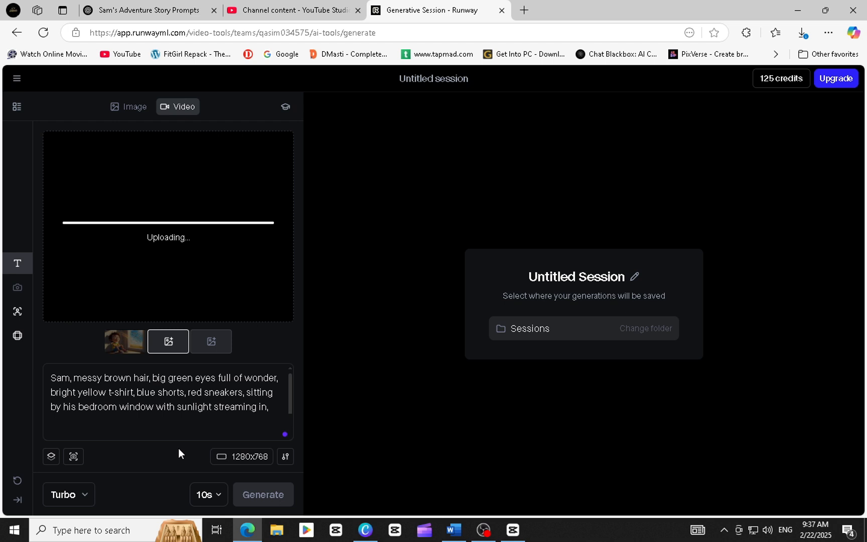
pyautogui.moveTo(214, 476)
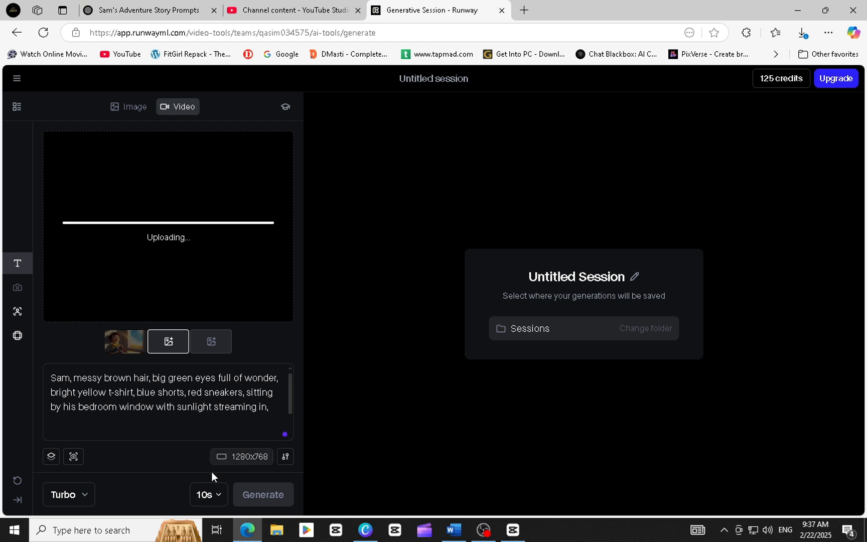
pyautogui.moveTo(390, 287)
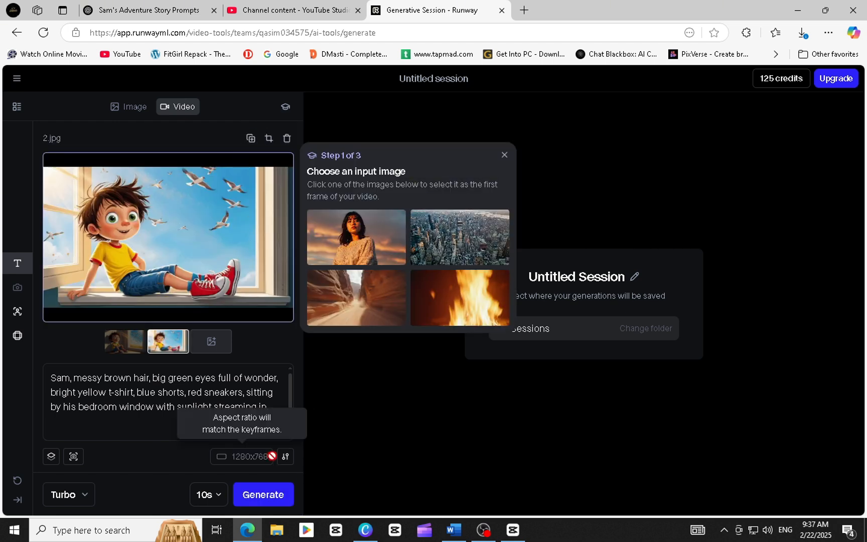
pyautogui.click(263, 494)
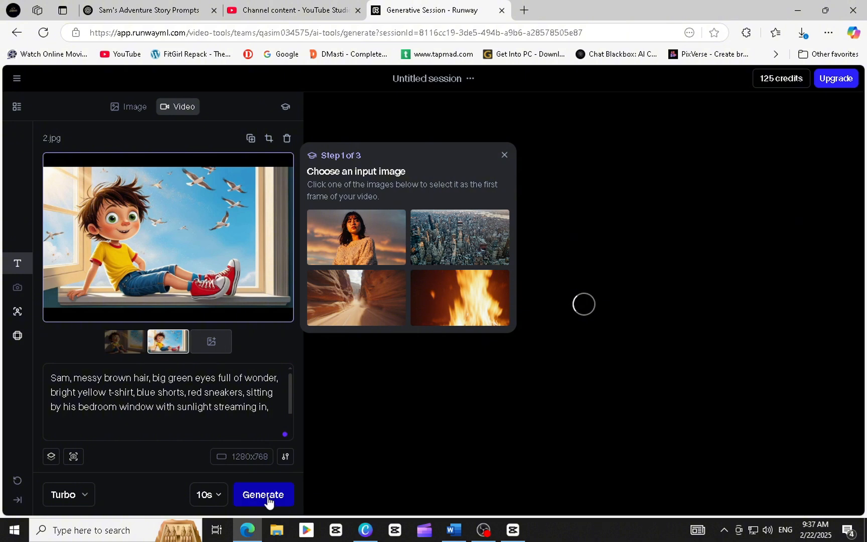
pyautogui.moveTo(501, 159)
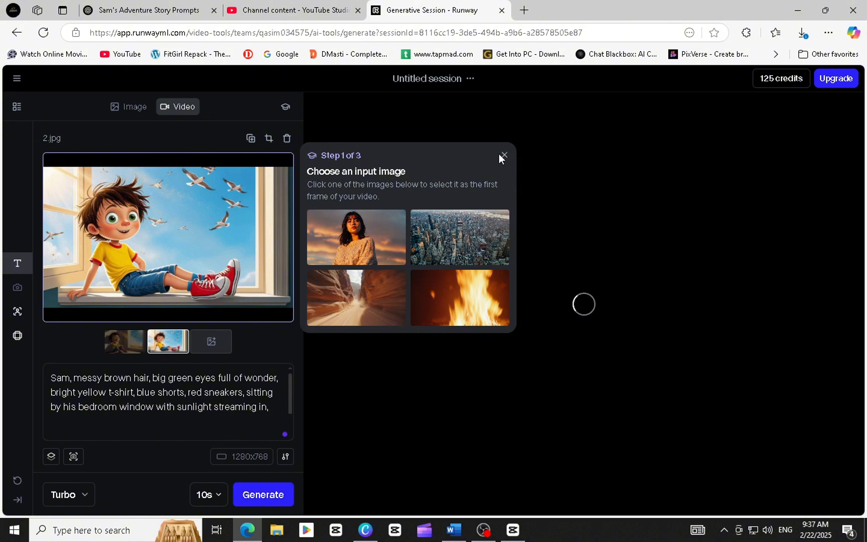
pyautogui.click(502, 156)
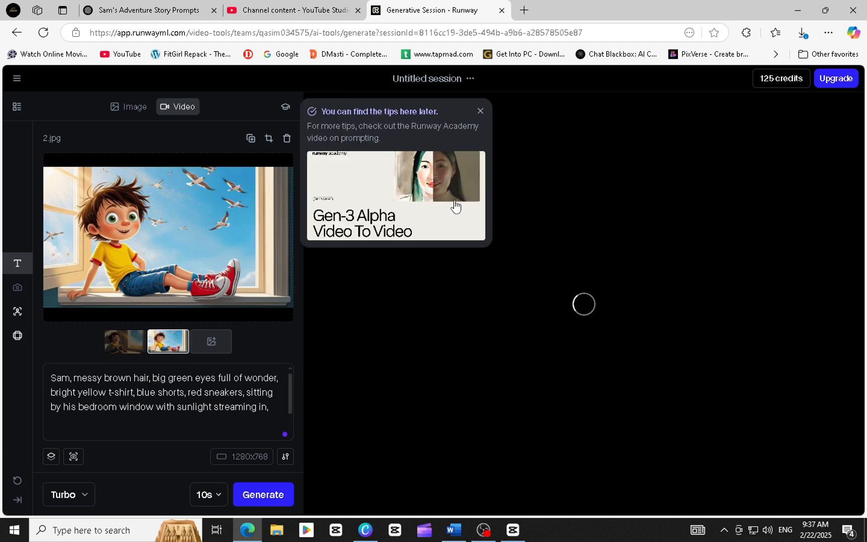
pyautogui.moveTo(481, 117)
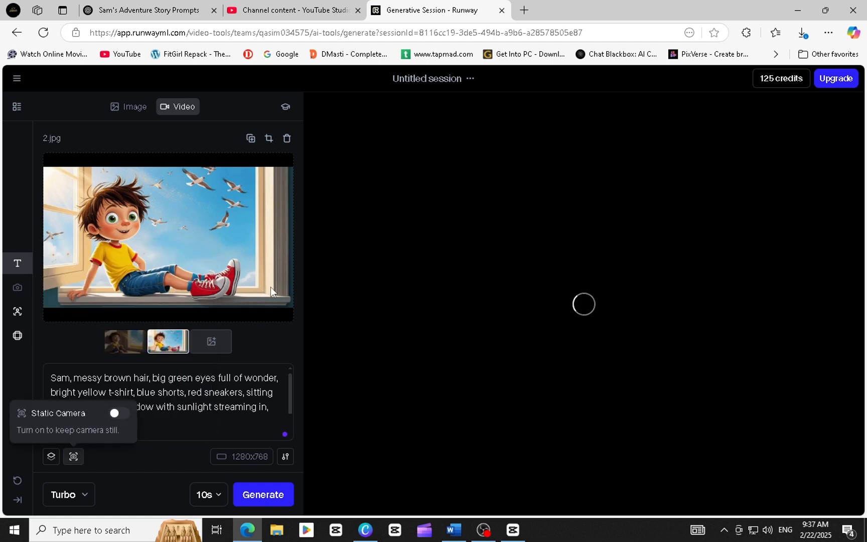
# Let the window clip generate, remove the used first-frame image and go back to ChatGPT.
pyautogui.click(263, 494)
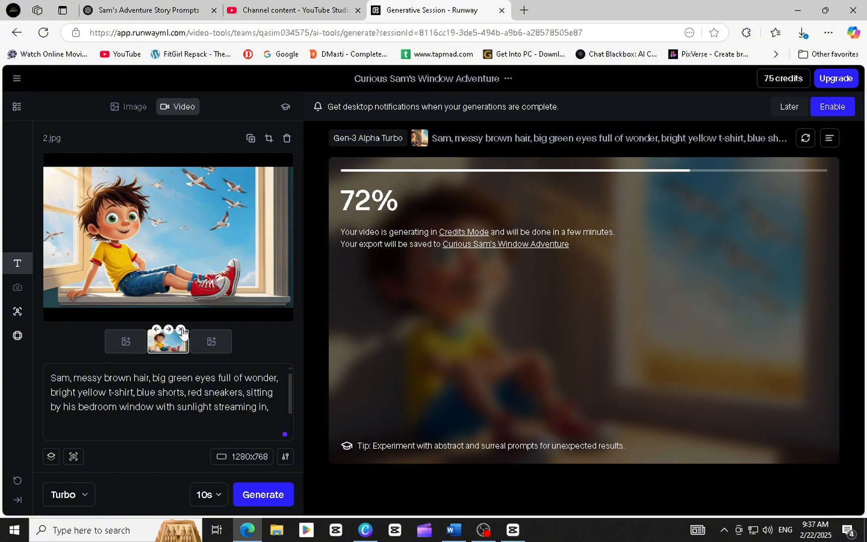
pyautogui.click(125, 340)
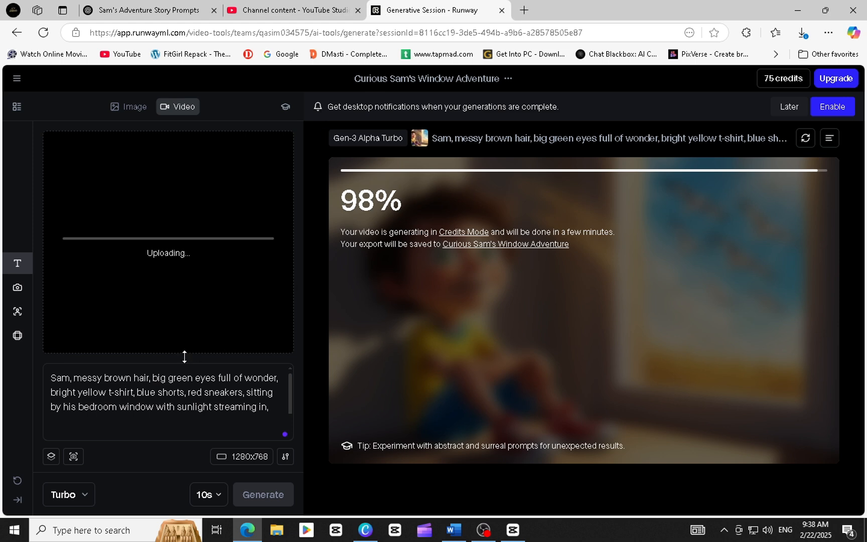
pyautogui.click(144, 10)
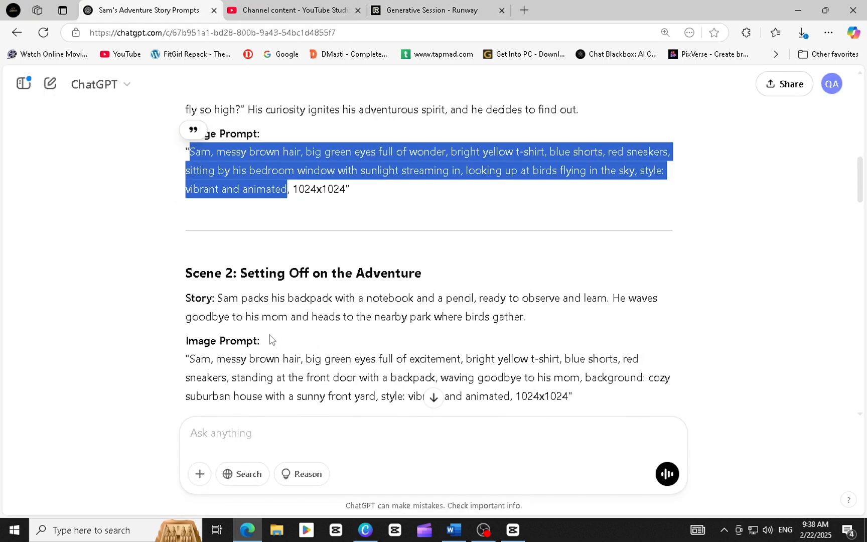
# Scroll to the Scene 2 front-door prompt and bring it over to the Runway tab.
pyautogui.scroll(-3)
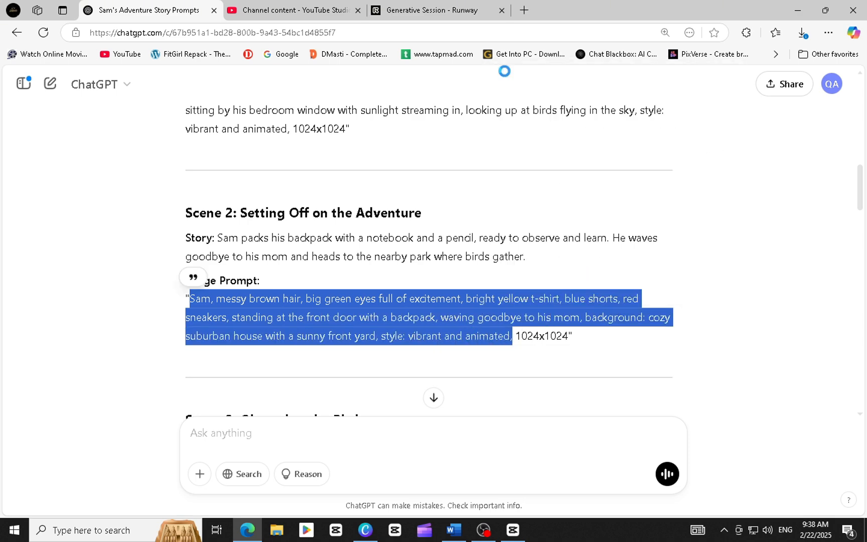
pyautogui.click(437, 10)
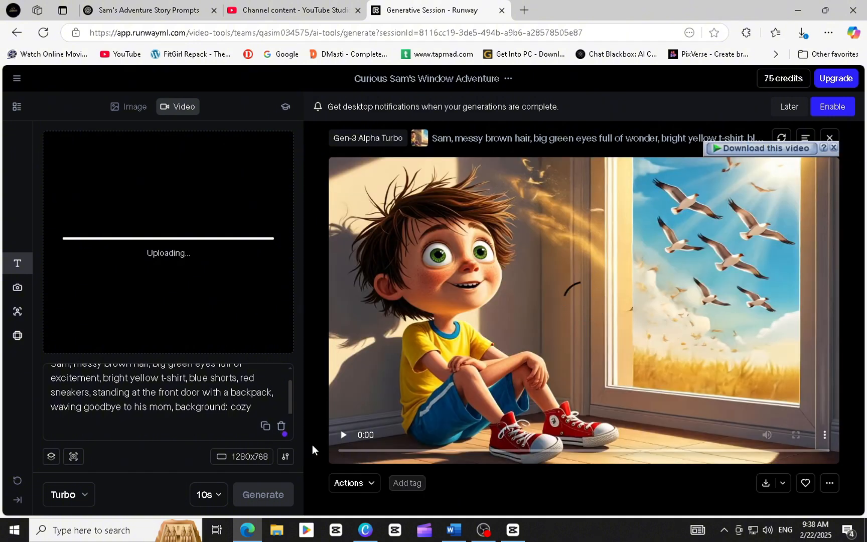
# Play the finished window clip, upload the next scene picture as first frame and download the clip.
pyautogui.click(342, 435)
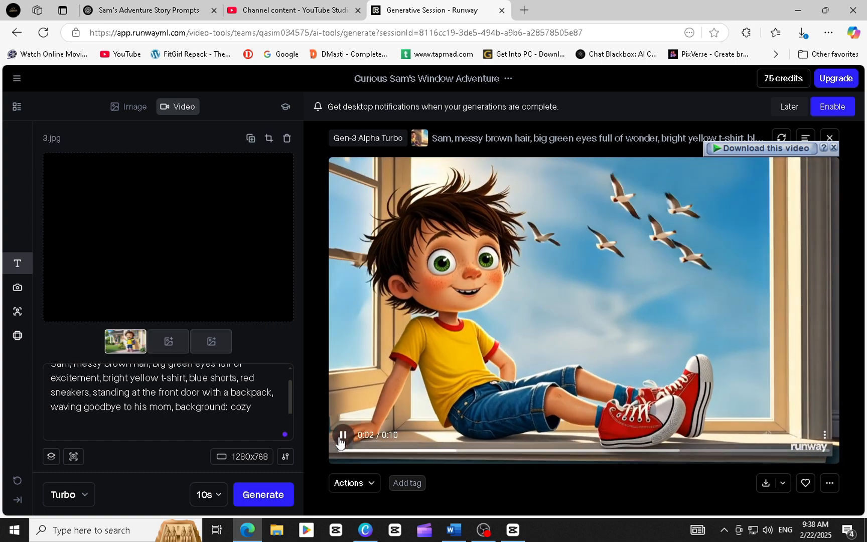
pyautogui.click(343, 434)
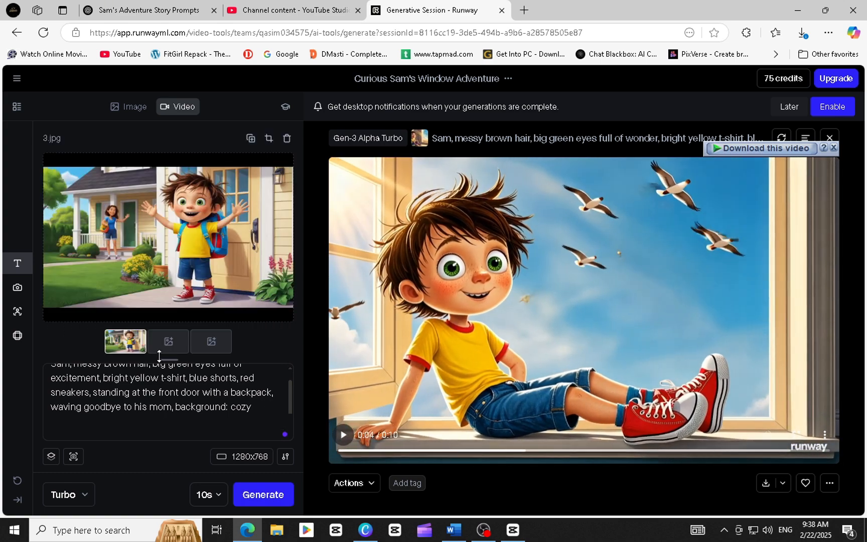
pyautogui.click(167, 340)
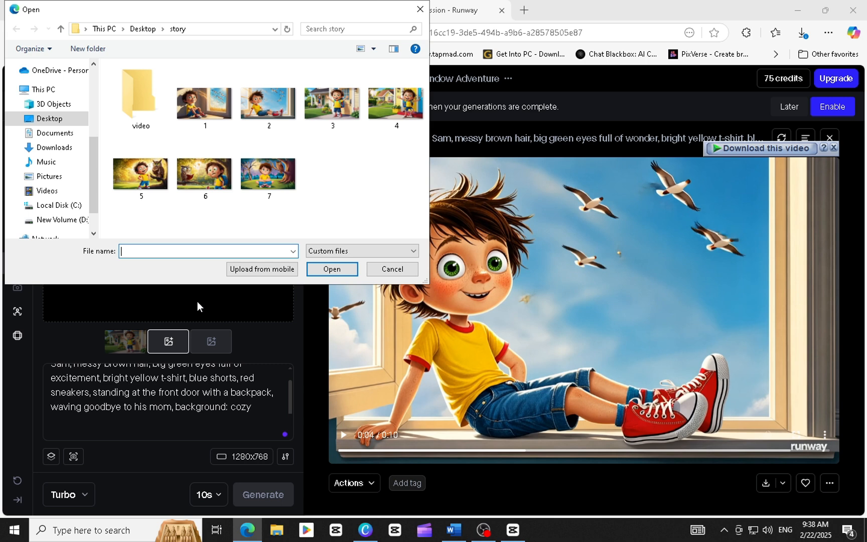
pyautogui.click(332, 268)
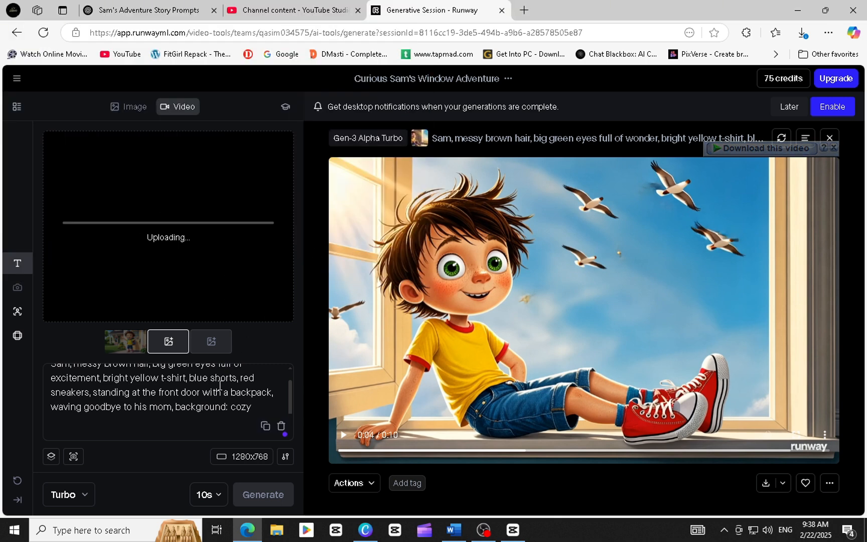
pyautogui.moveTo(664, 247)
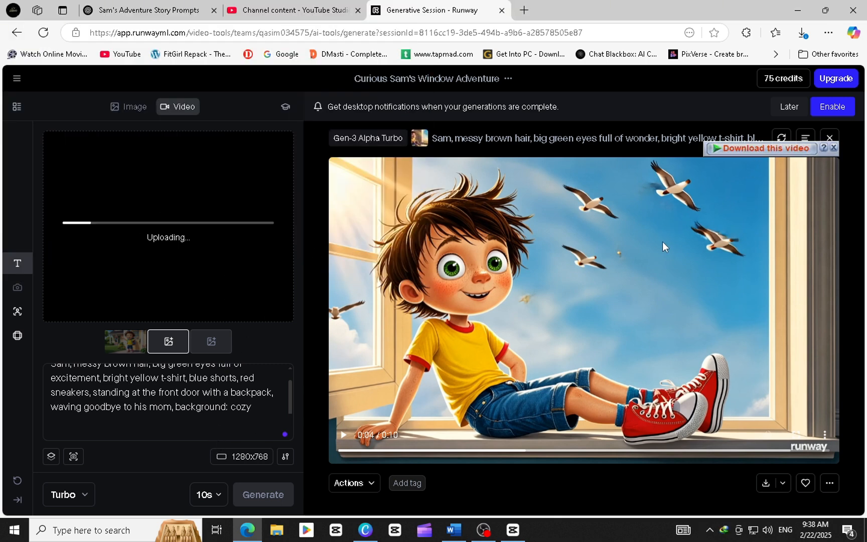
pyautogui.click(760, 149)
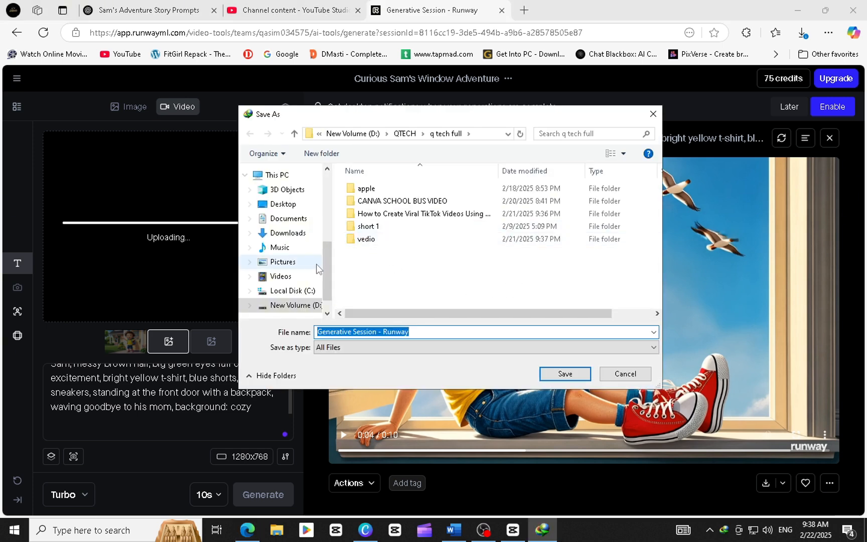
# Point the Save As dialog at Desktop › story › video and save the window clip there.
pyautogui.click(283, 203)
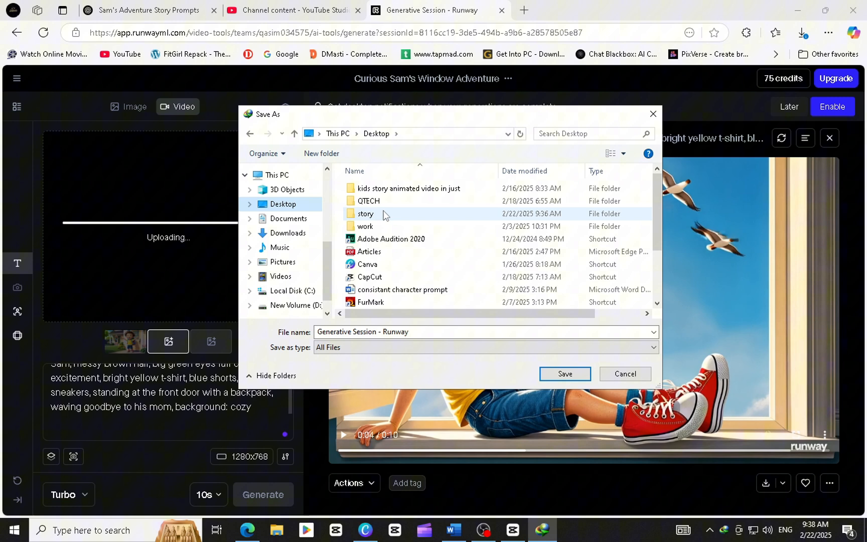
pyautogui.doubleClick(365, 213)
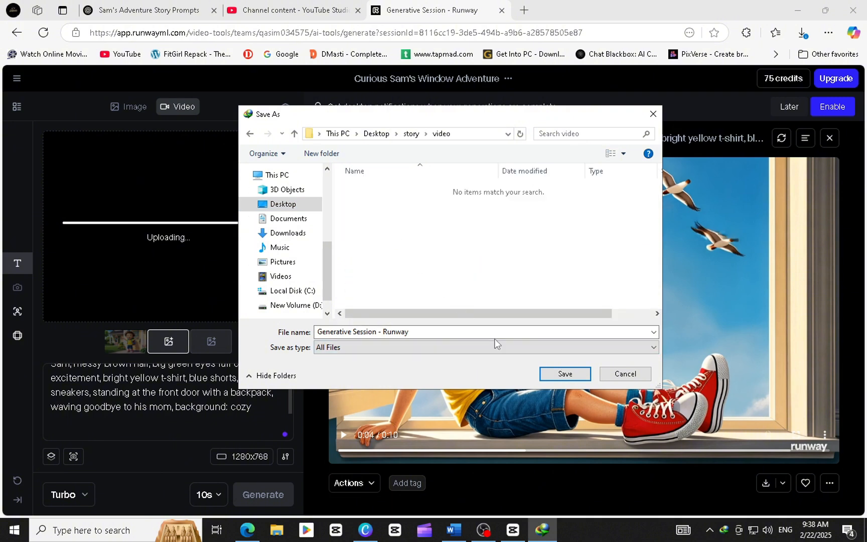
pyautogui.click(562, 373)
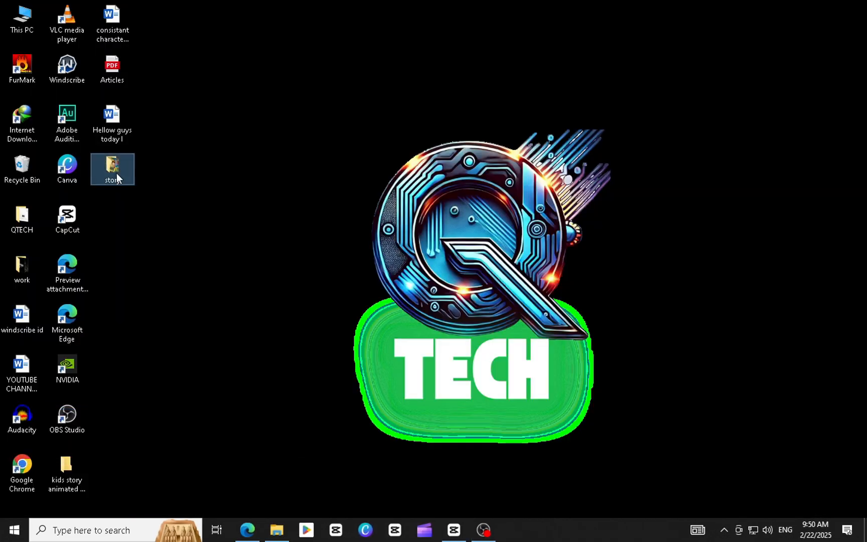
# Open the story folder on the Desktop with the scene pictures and clips.
pyautogui.doubleClick(112, 170)
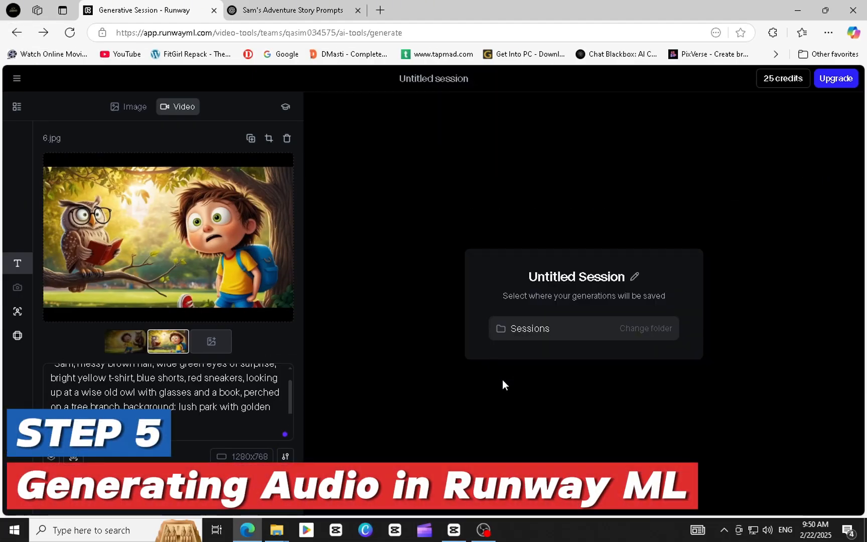
pyautogui.moveTo(17, 32)
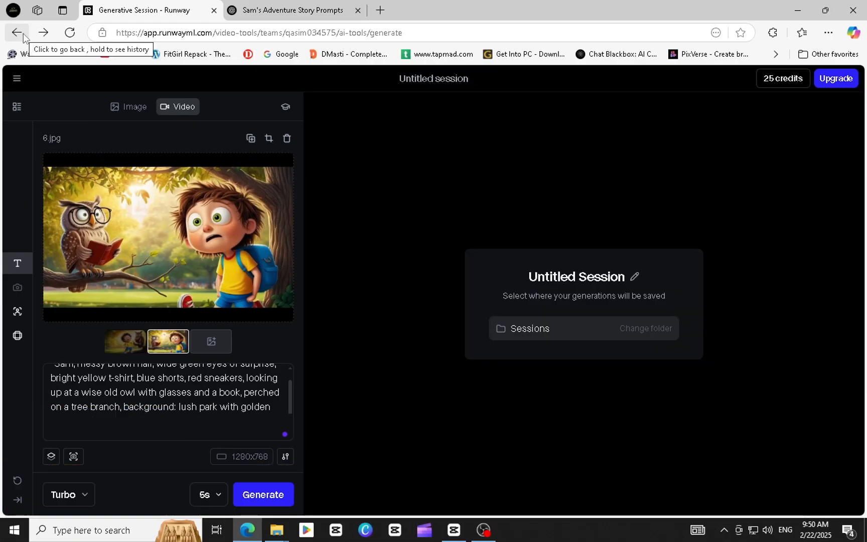
# From the Runway dashboard, start text-to-speech and preview the Rina, Mariah and Maggie voices.
pyautogui.click(17, 33)
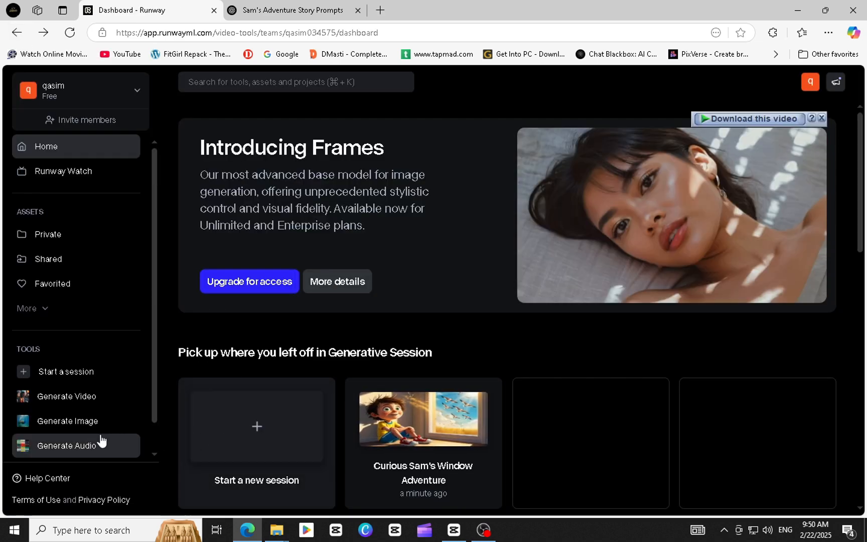
pyautogui.click(66, 445)
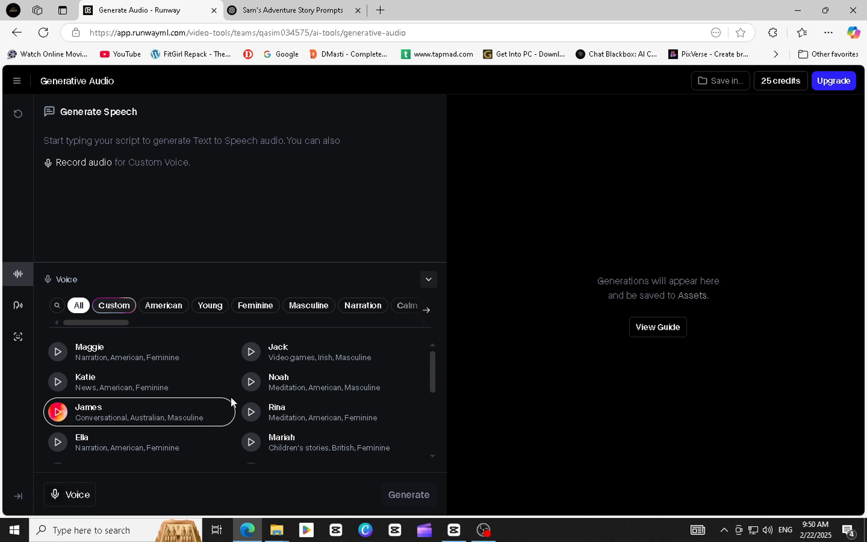
pyautogui.click(251, 411)
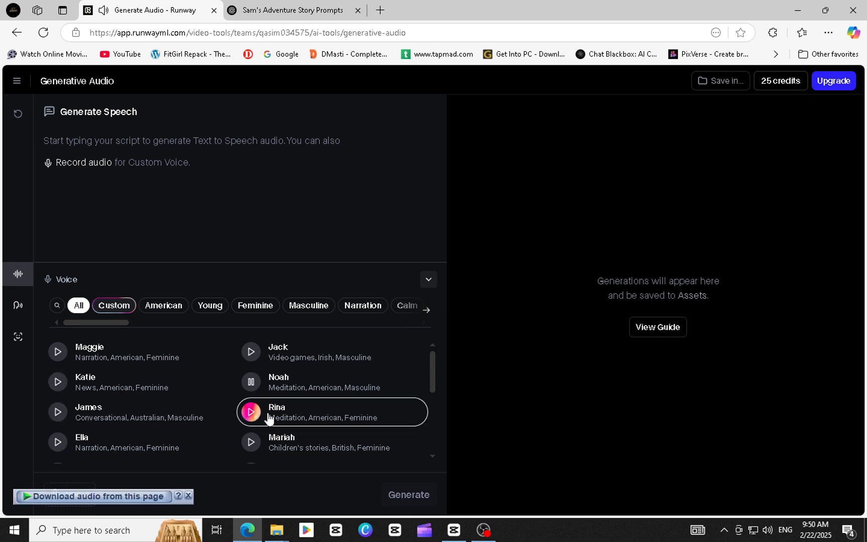
pyautogui.click(250, 382)
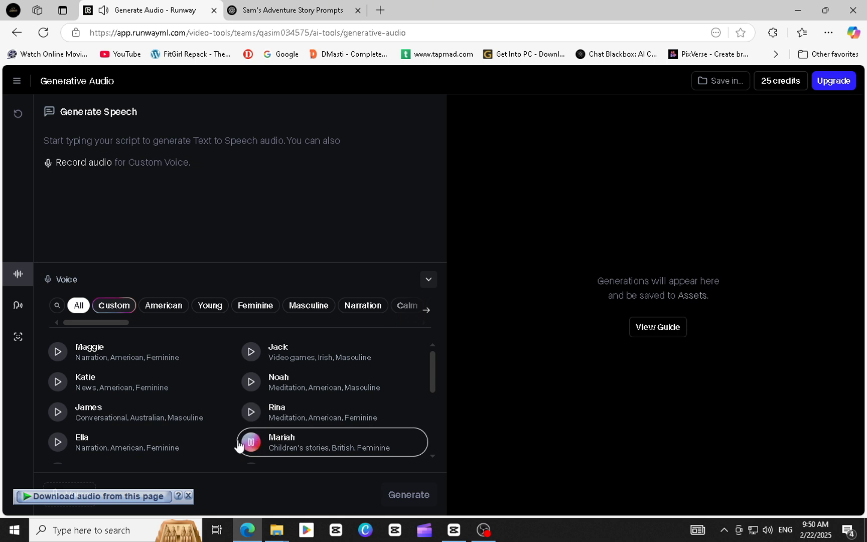
pyautogui.click(57, 351)
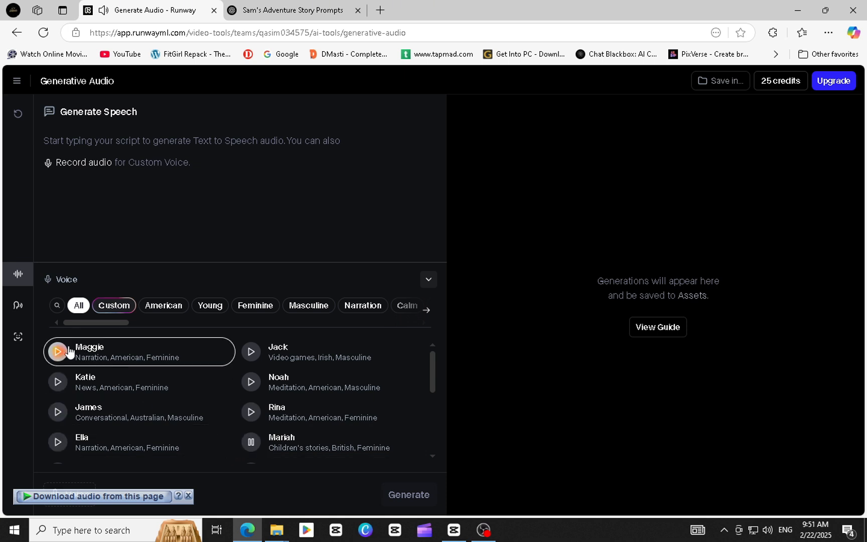
pyautogui.click(57, 381)
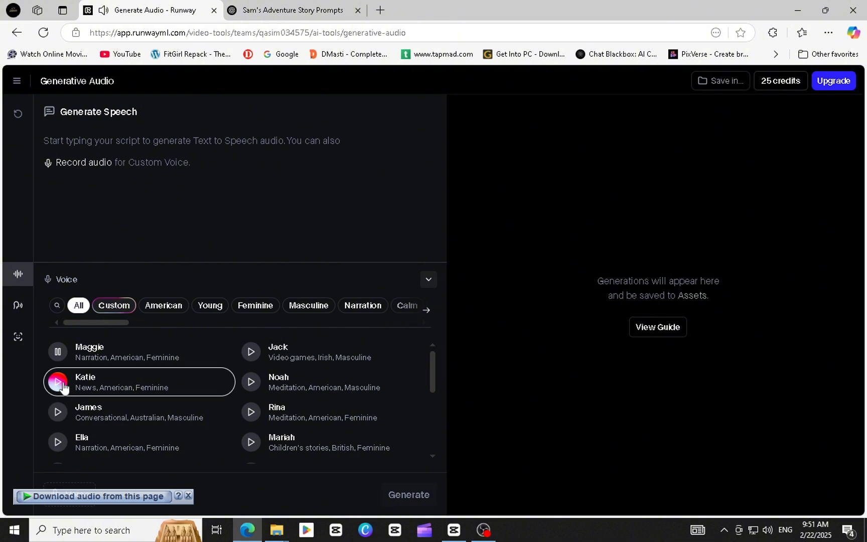
pyautogui.scroll(-3)
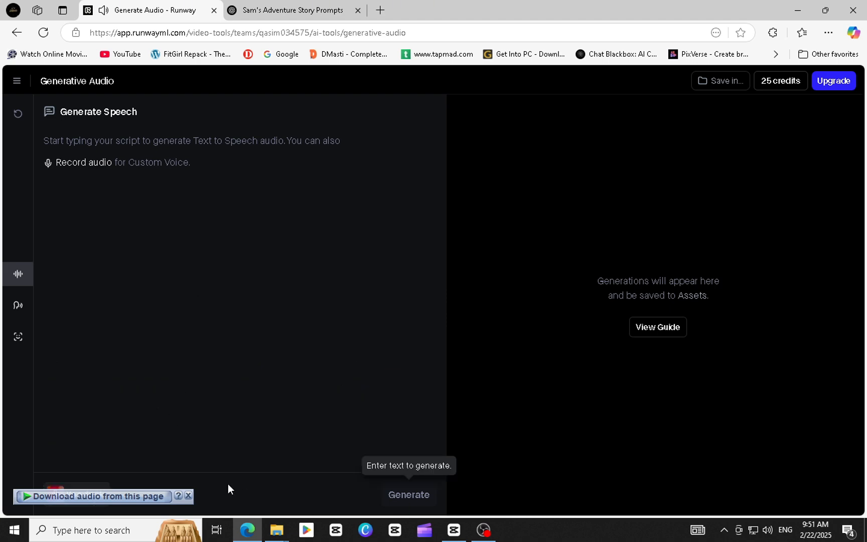
# Paste the first scene's story text, 'Sam packs his backpack with a notebook and a pencil…', into the speech box.
pyautogui.click(292, 10)
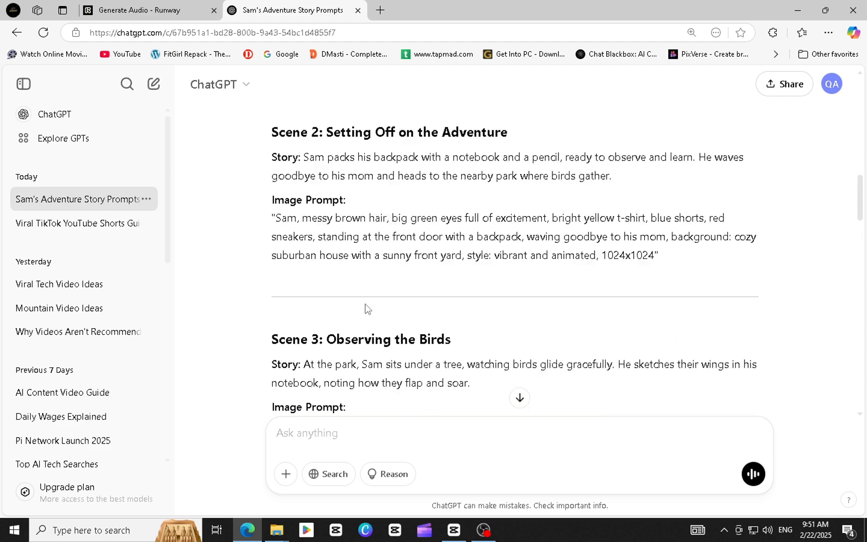
pyautogui.scroll(3)
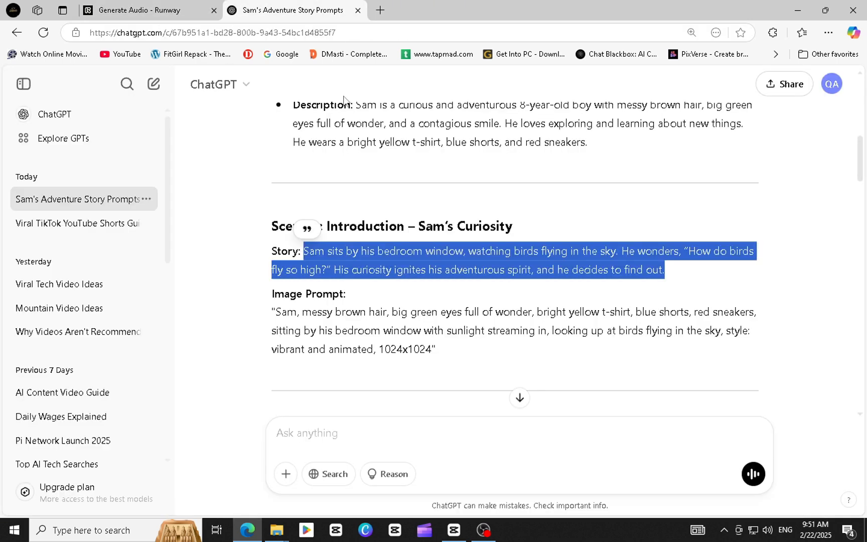
pyautogui.scroll(-3)
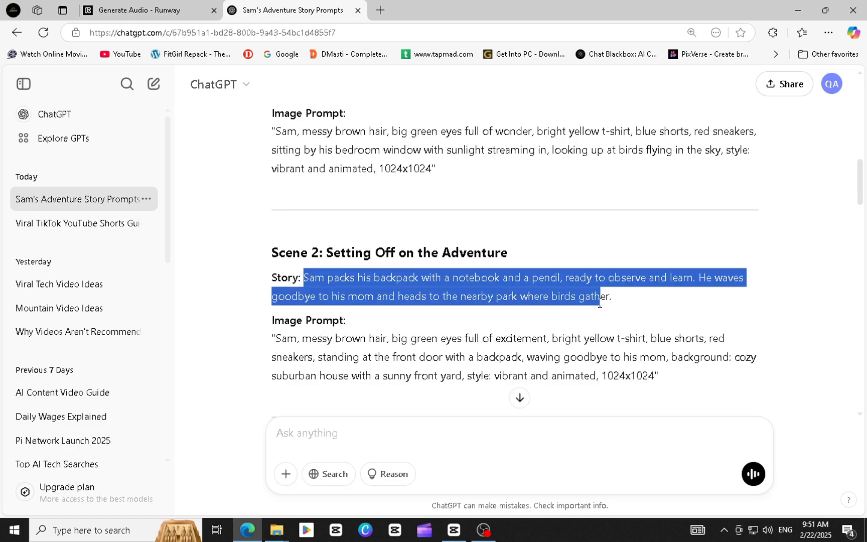
pyautogui.click(148, 10)
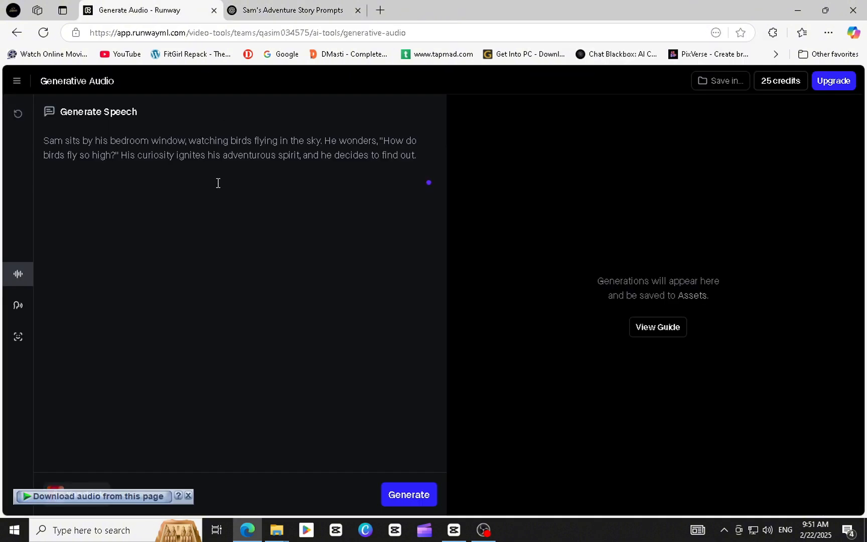
pyautogui.write('Sam packs his backpack with a notebook and a pencil, ready to observe and learn. He waves goodbye to his mom and heads to the nearby park where birds gather.')
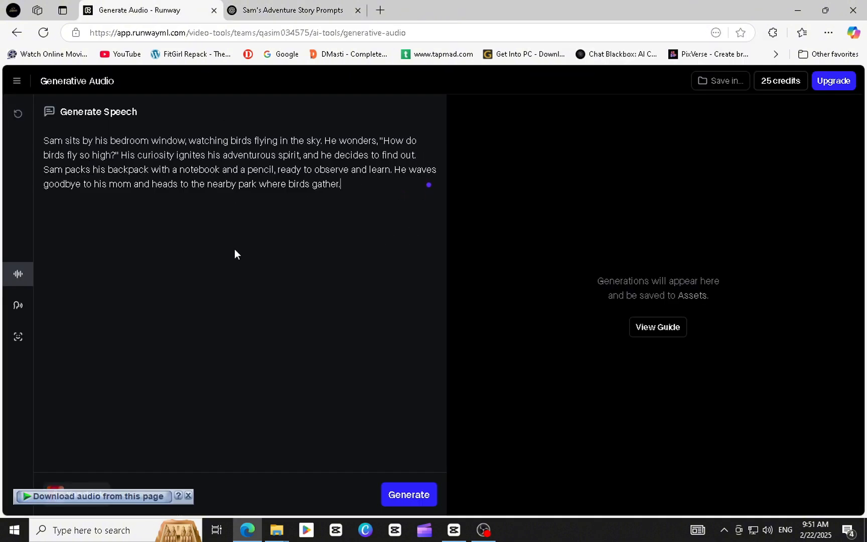
# Add the next scenes' story text from ChatGPT and start generating the narration.
pyautogui.click(292, 10)
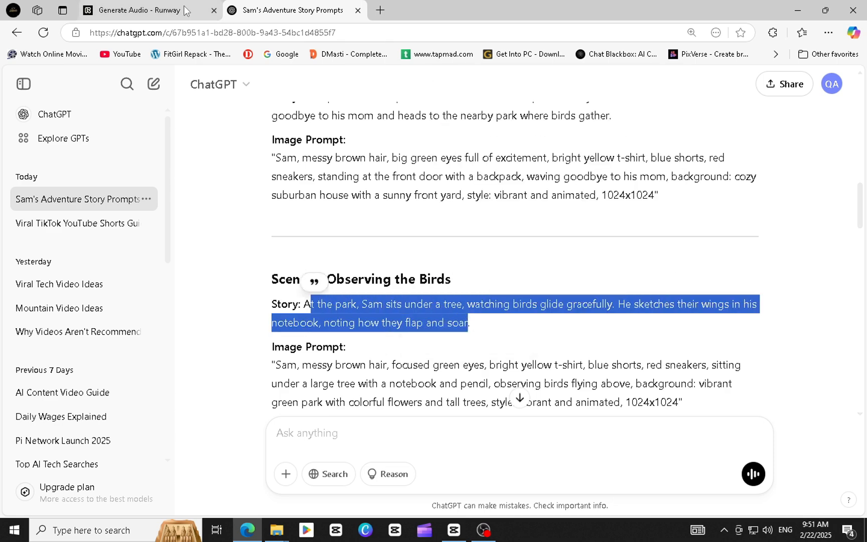
pyautogui.click(138, 10)
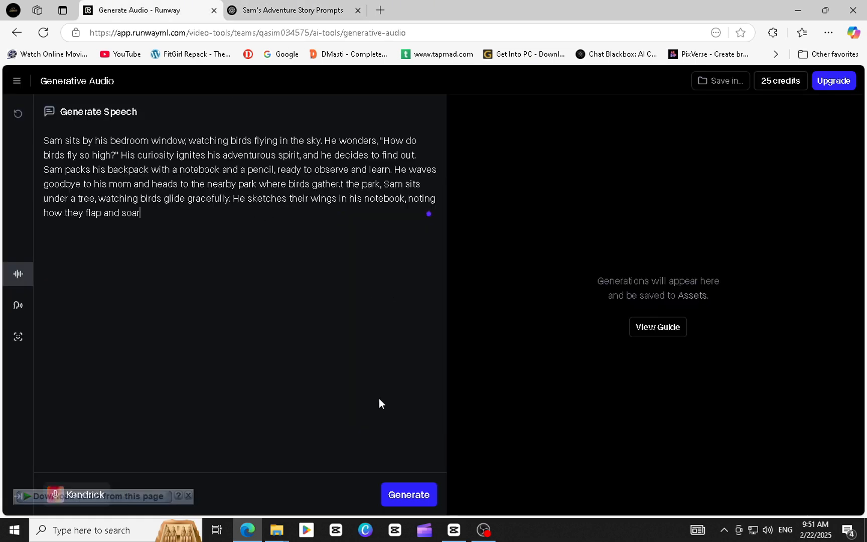
pyautogui.click(408, 494)
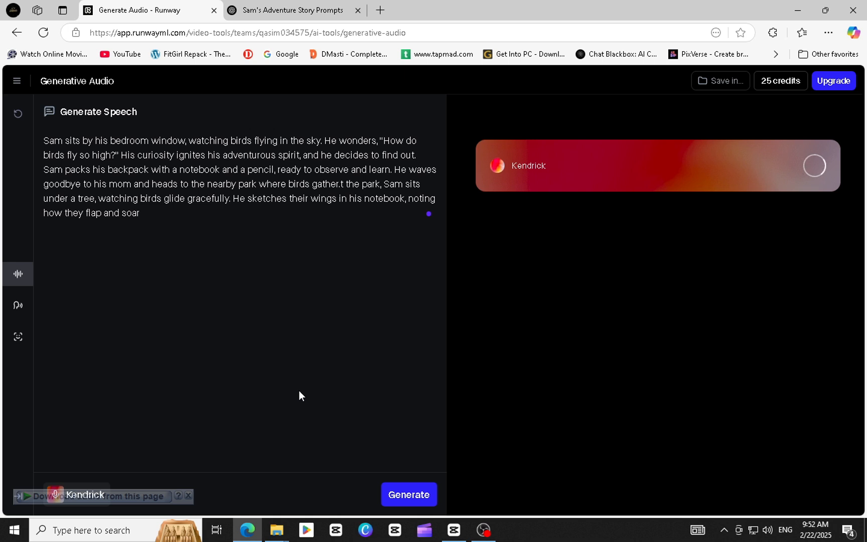
# Generate the Kendrick narration and download it as an MP3 into the shorts newwww folder.
pyautogui.click(408, 495)
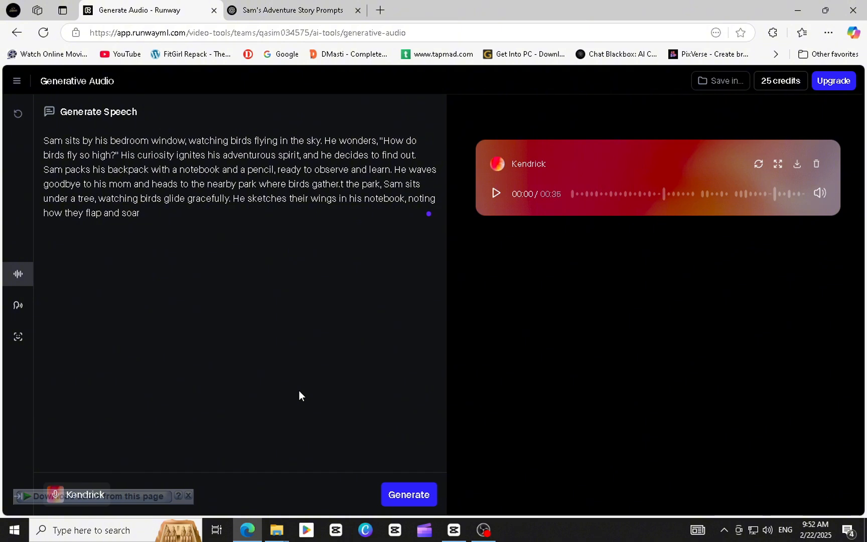
pyautogui.click(495, 193)
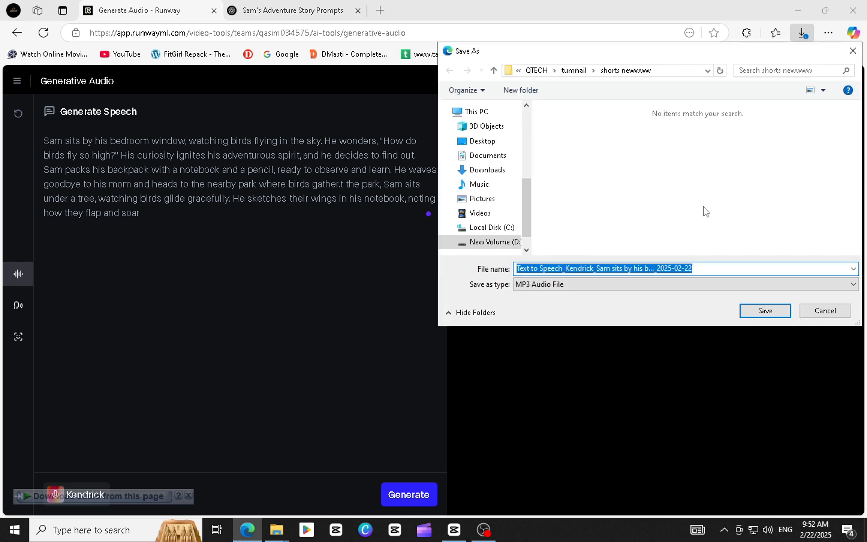
pyautogui.scroll(3)
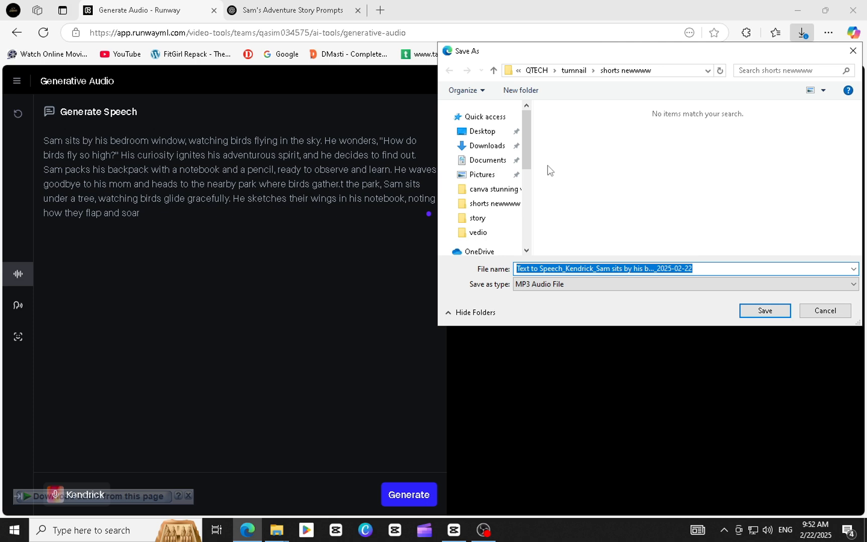
pyautogui.click(765, 310)
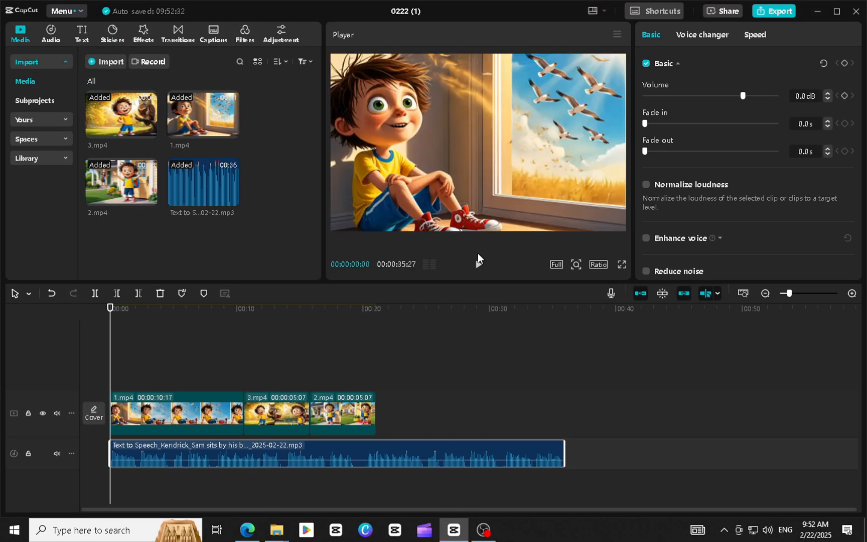
# Play the timeline and stop at the end of 2.mp4 to mark where the narration should end.
pyautogui.click(621, 264)
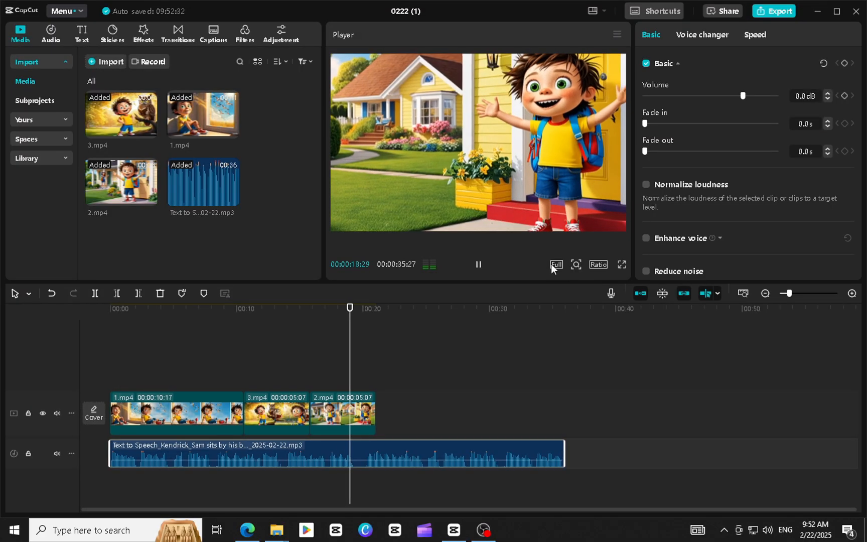
pyautogui.click(477, 264)
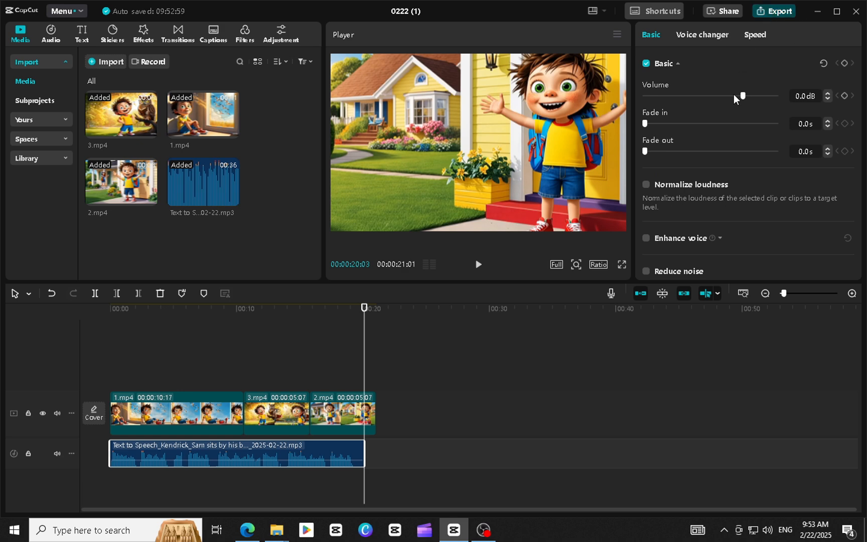
# Export the 1080p MP4 named 'sam story' to the Desktop and close the finished export window.
pyautogui.click(780, 10)
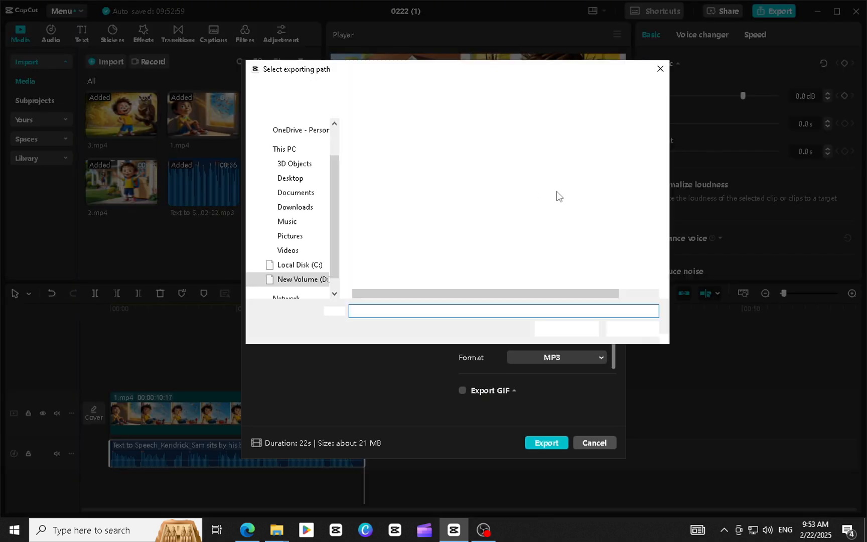
pyautogui.click(289, 178)
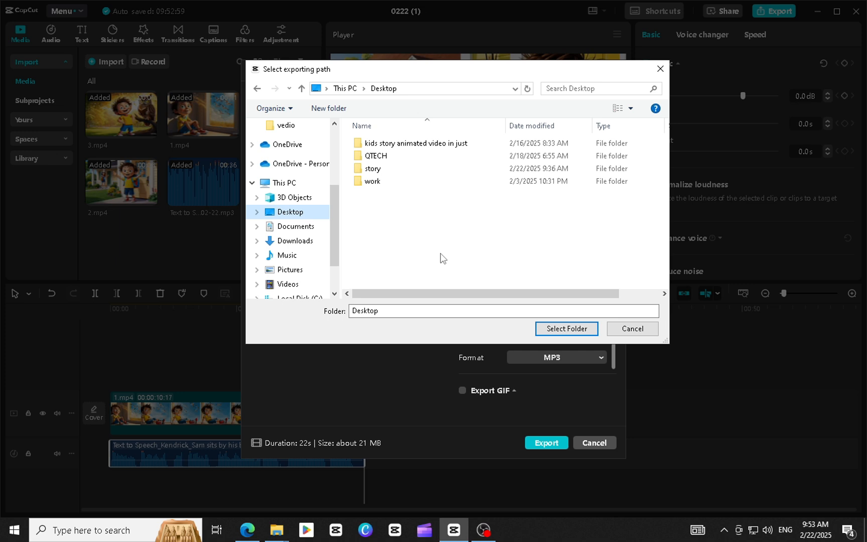
pyautogui.click(566, 328)
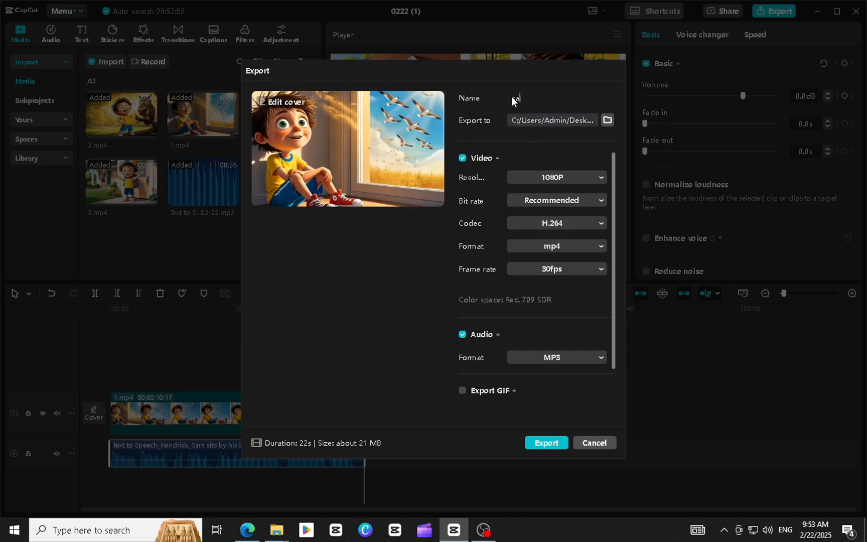
pyautogui.write('sam story')
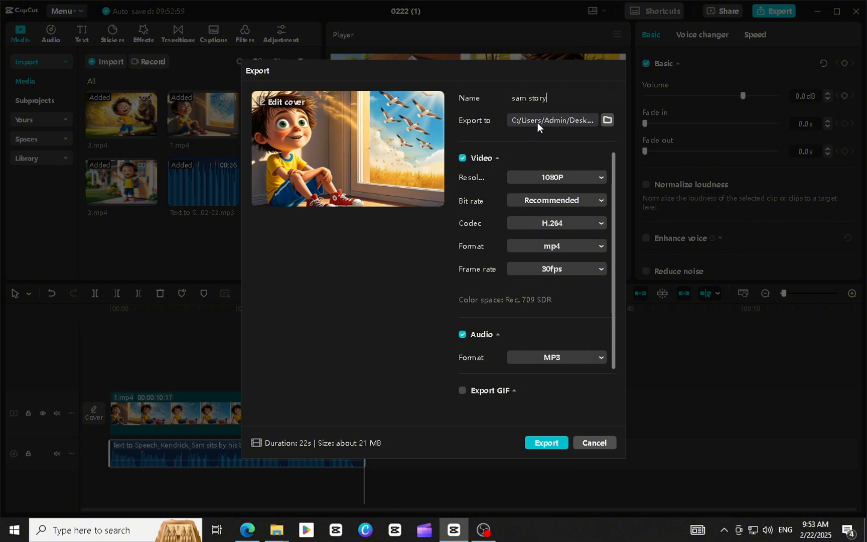
pyautogui.moveTo(554, 460)
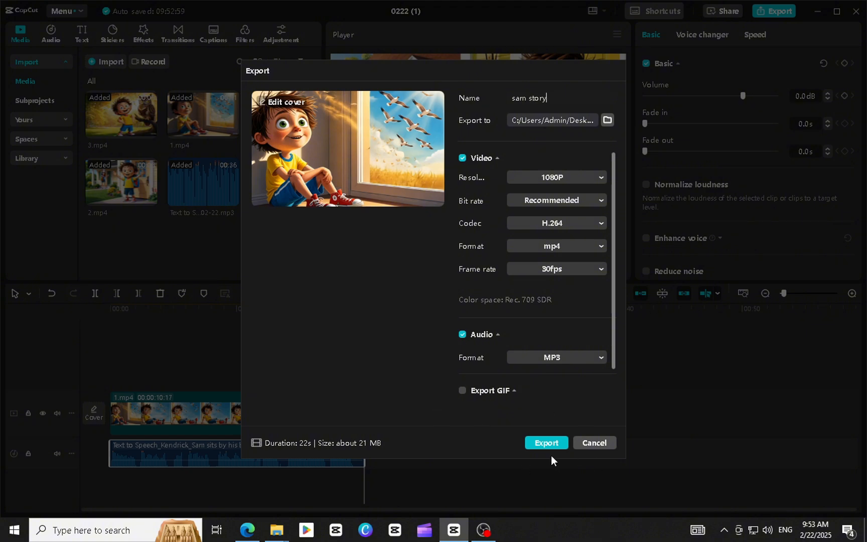
pyautogui.click(545, 443)
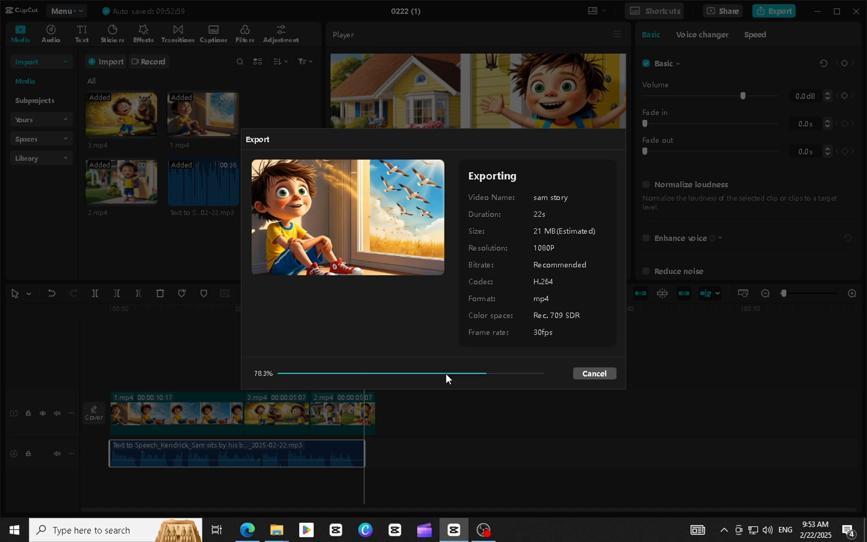
pyautogui.click(593, 373)
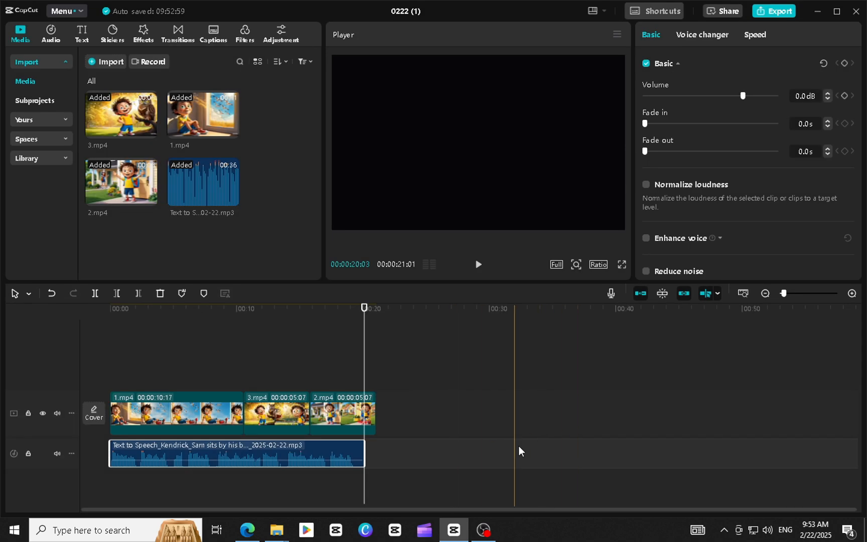